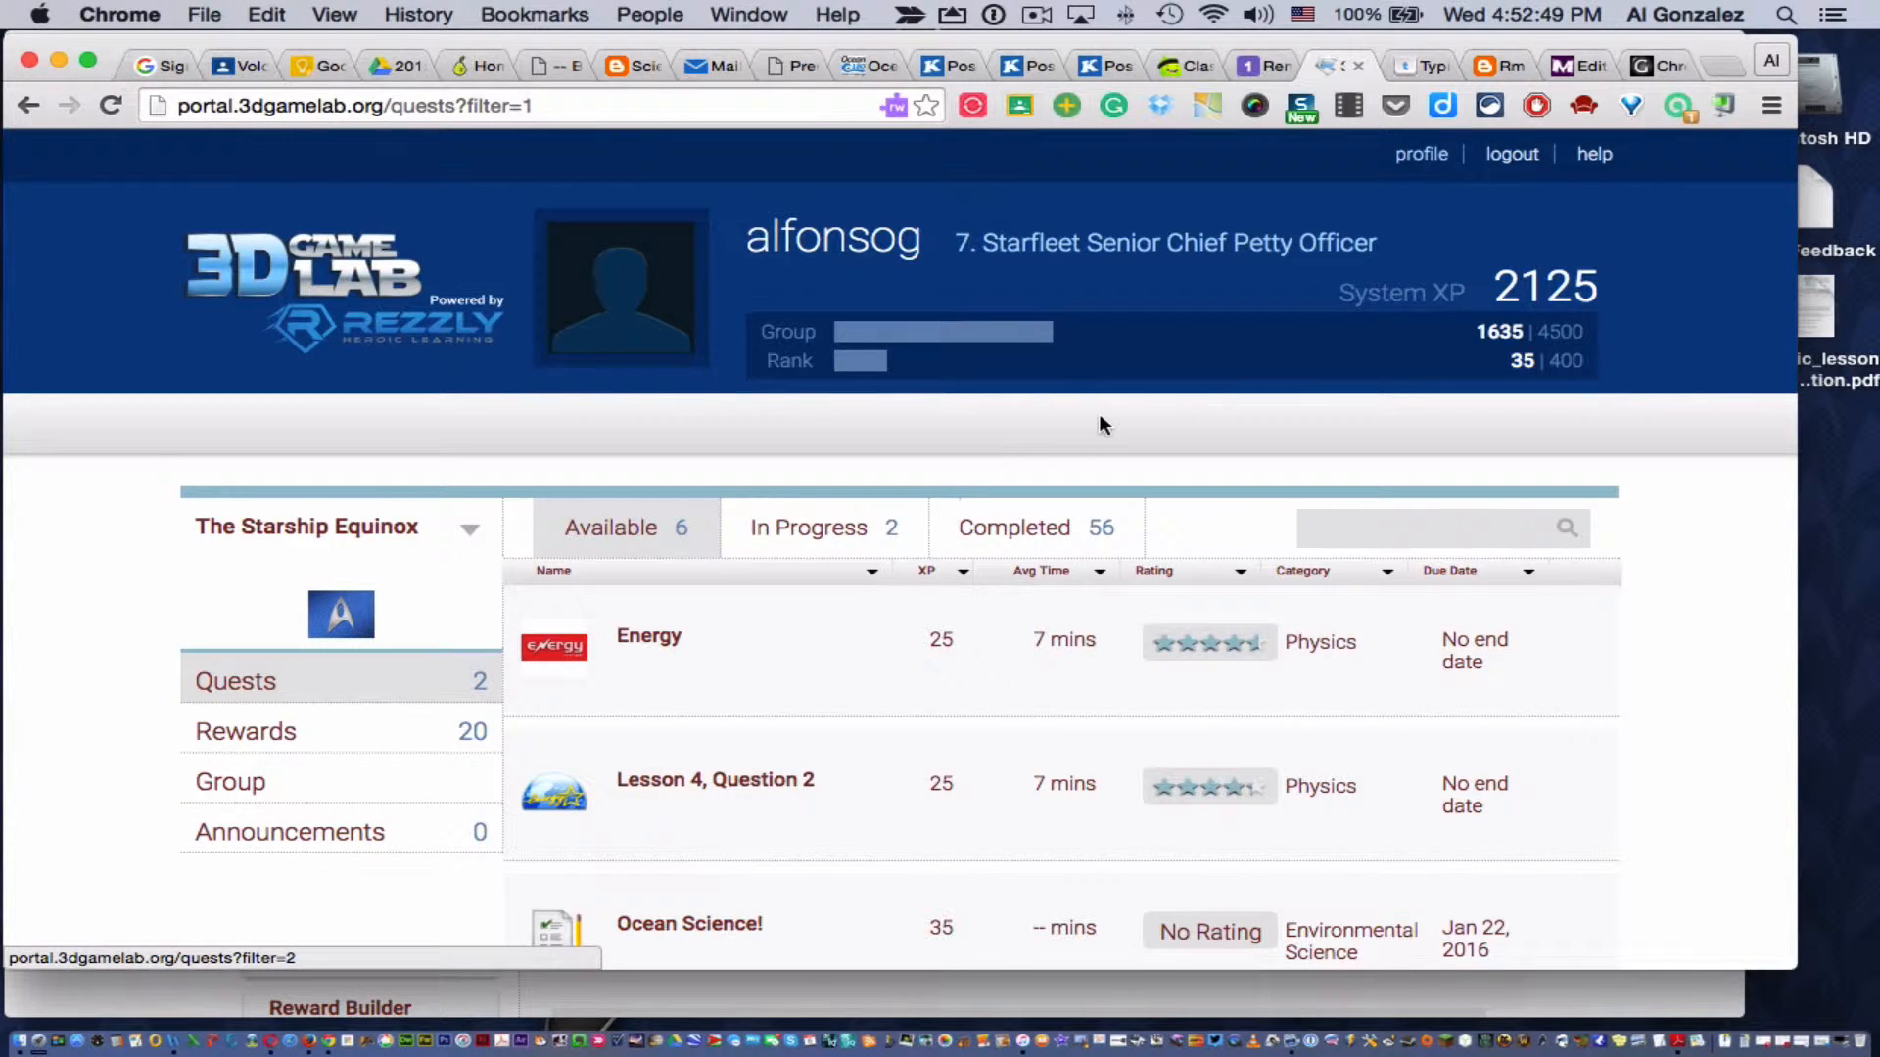
pyautogui.moveTo(1043, 276)
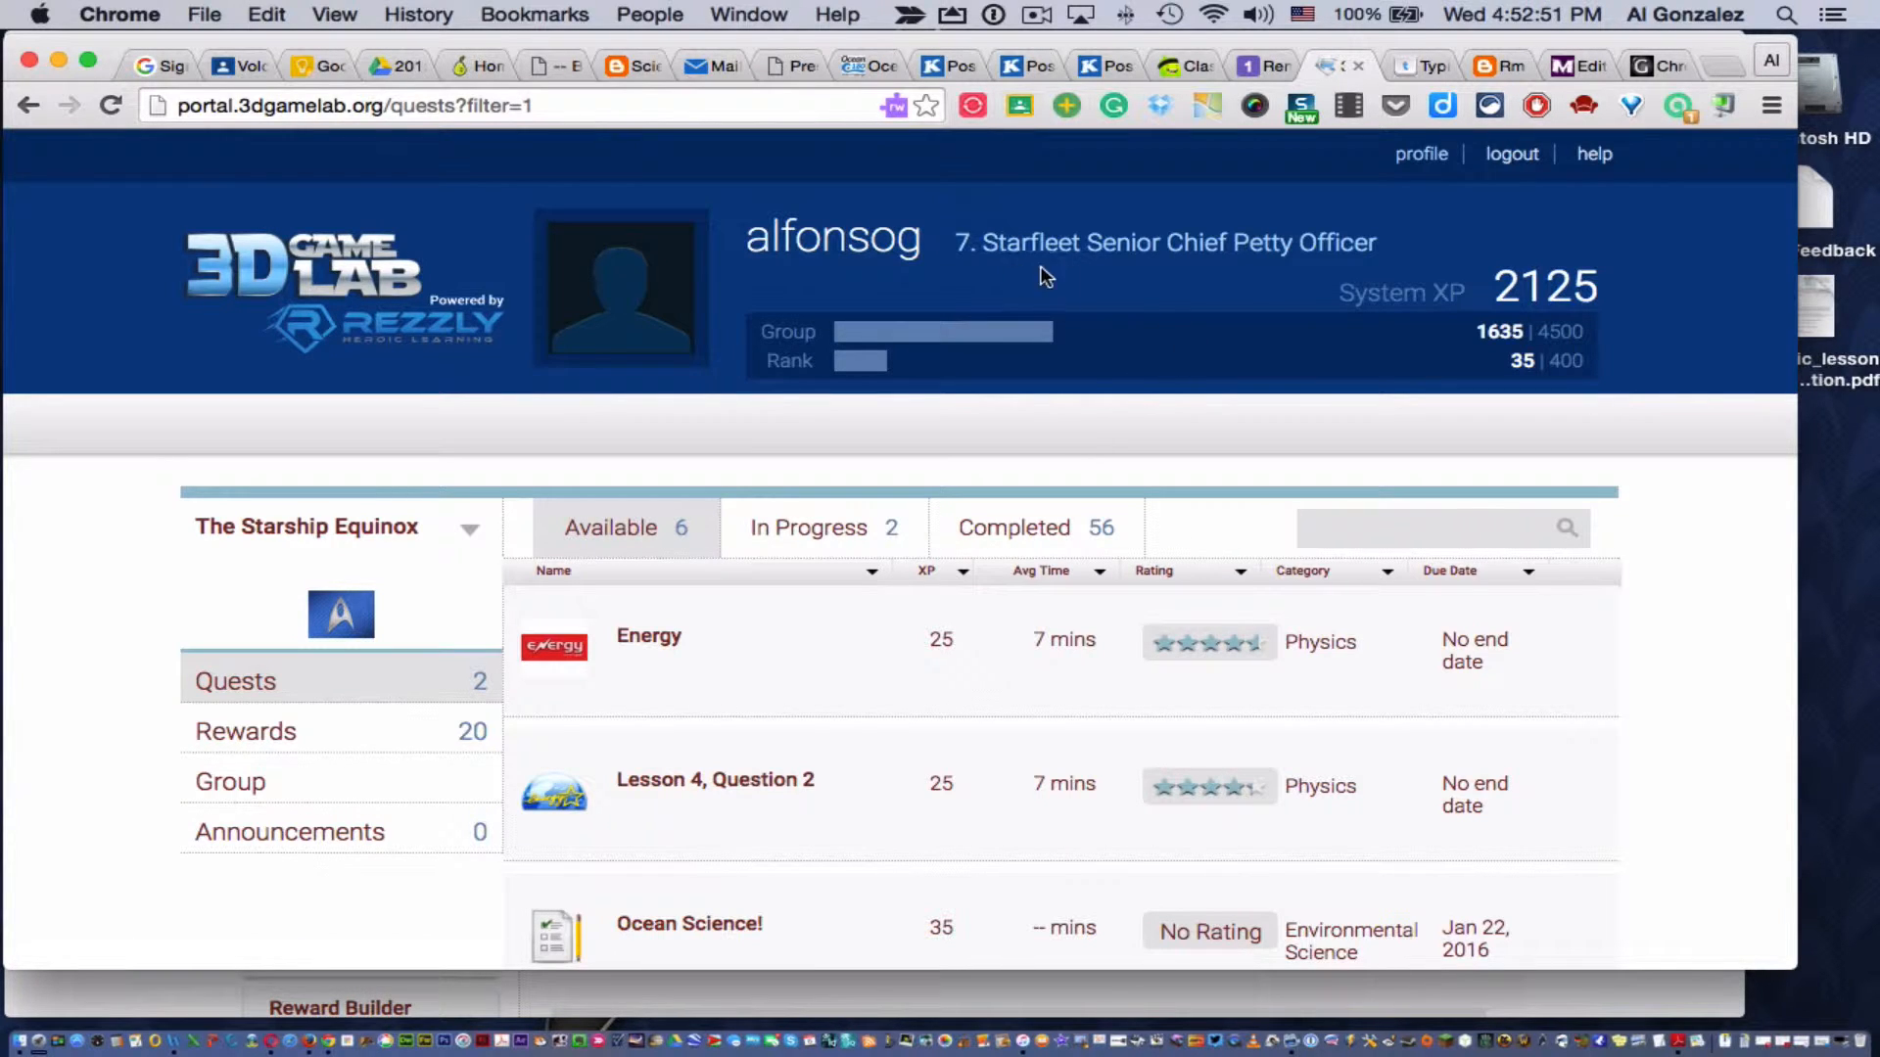
pyautogui.moveTo(1438, 293)
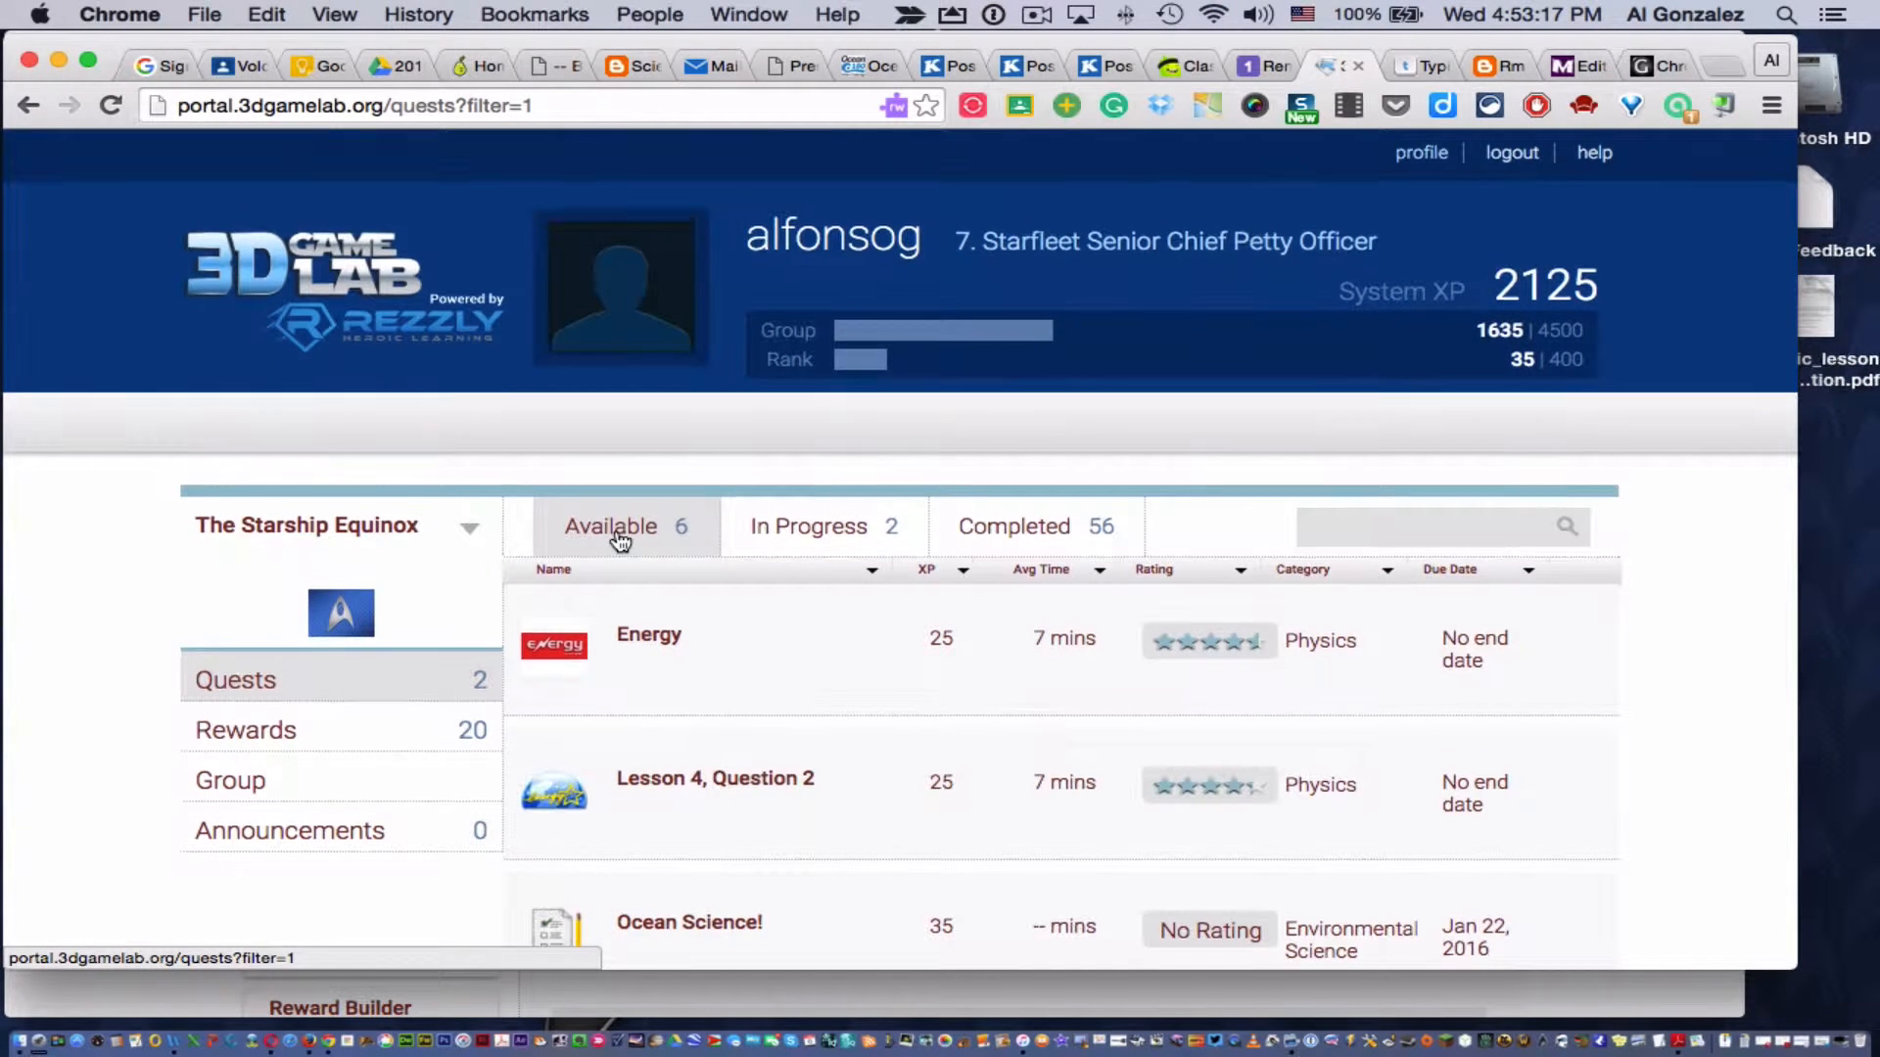
# - Show the In Progress quest list with Elastic Force and Gravity and Battery Charging Time
pyautogui.scroll(-3)
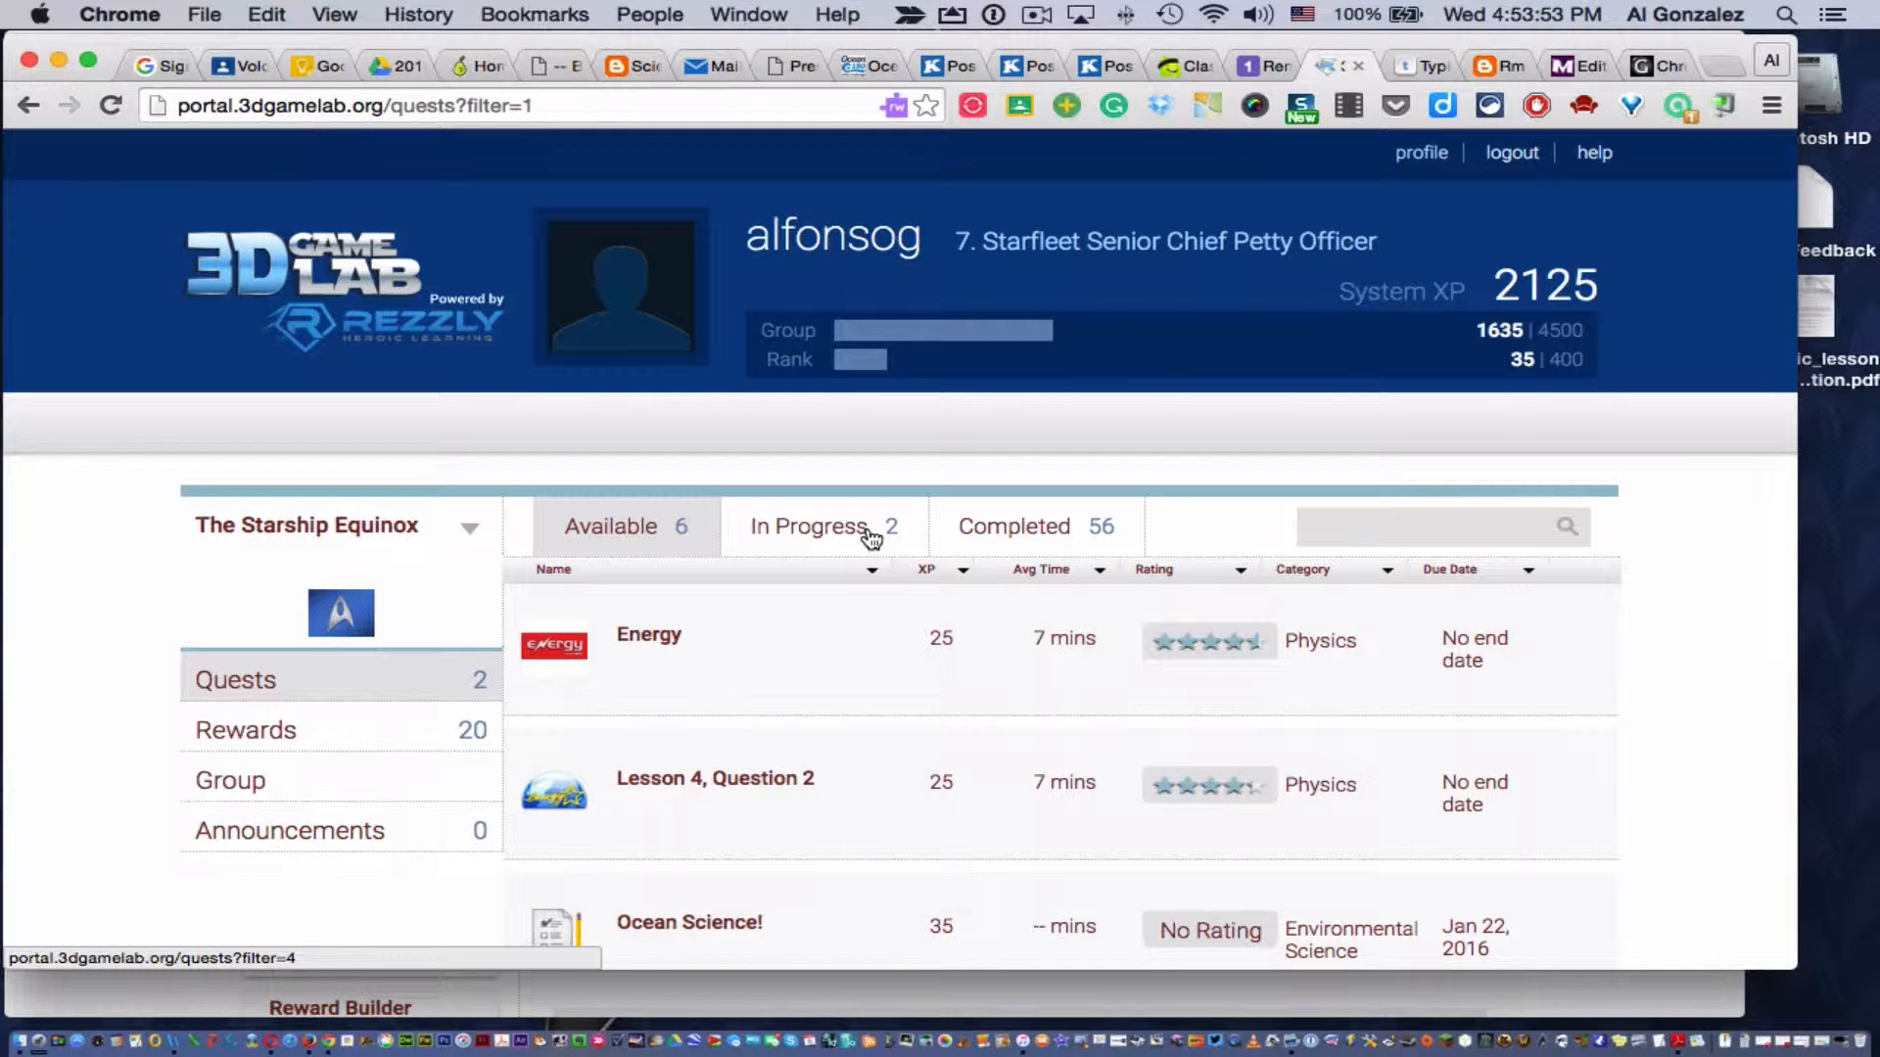
pyautogui.click(808, 527)
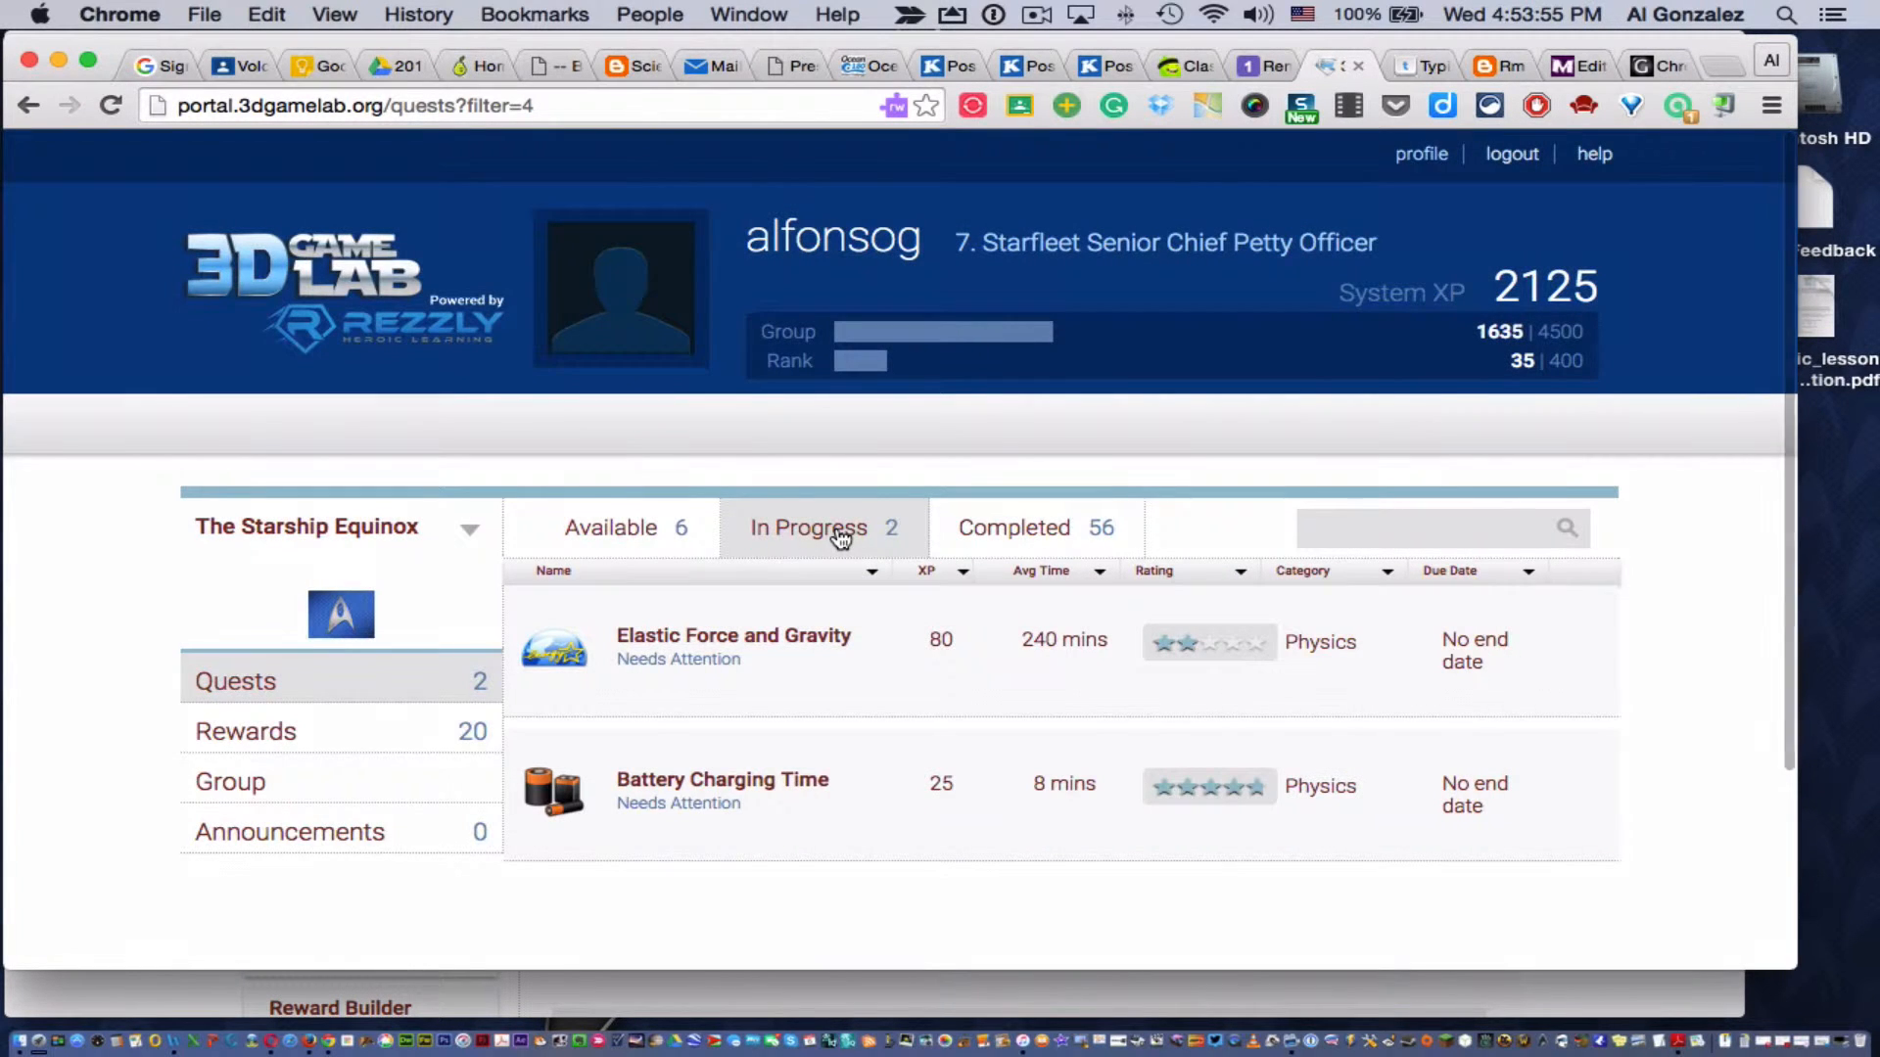
pyautogui.scroll(-3)
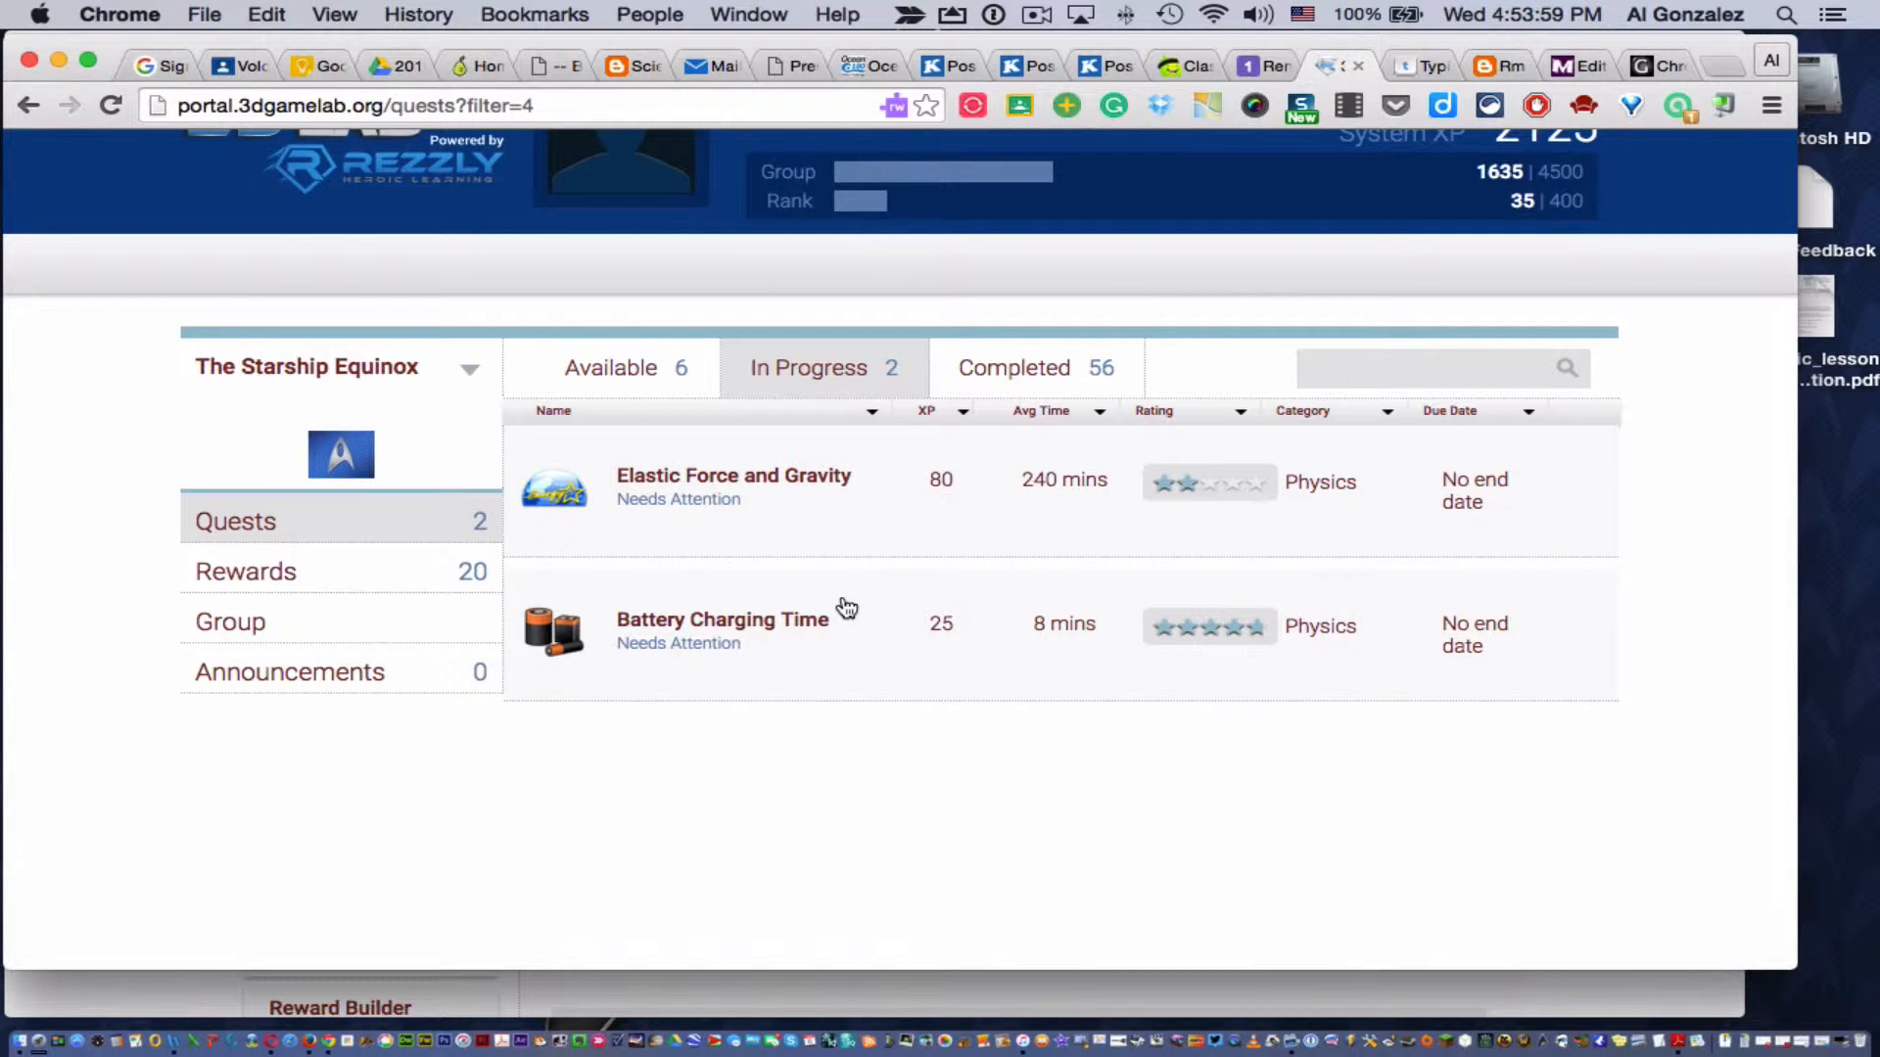
pyautogui.moveTo(679, 535)
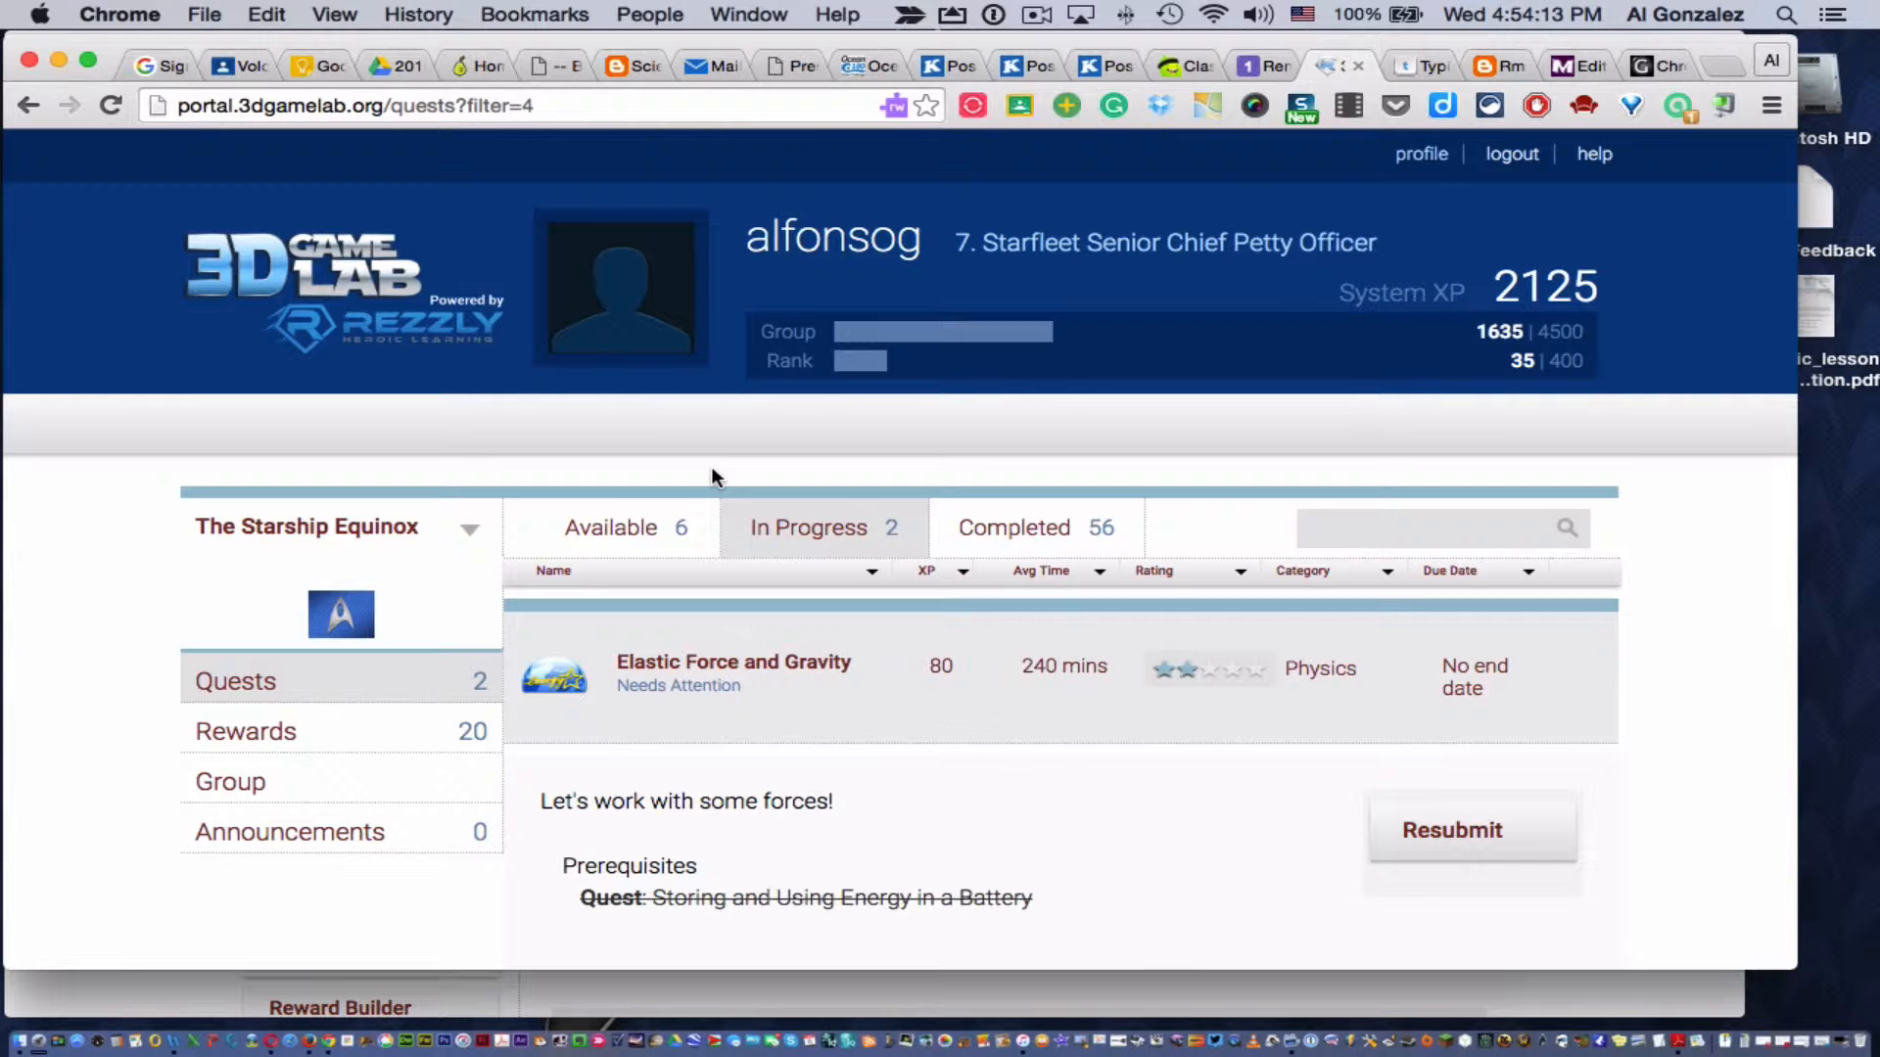
pyautogui.moveTo(789, 824)
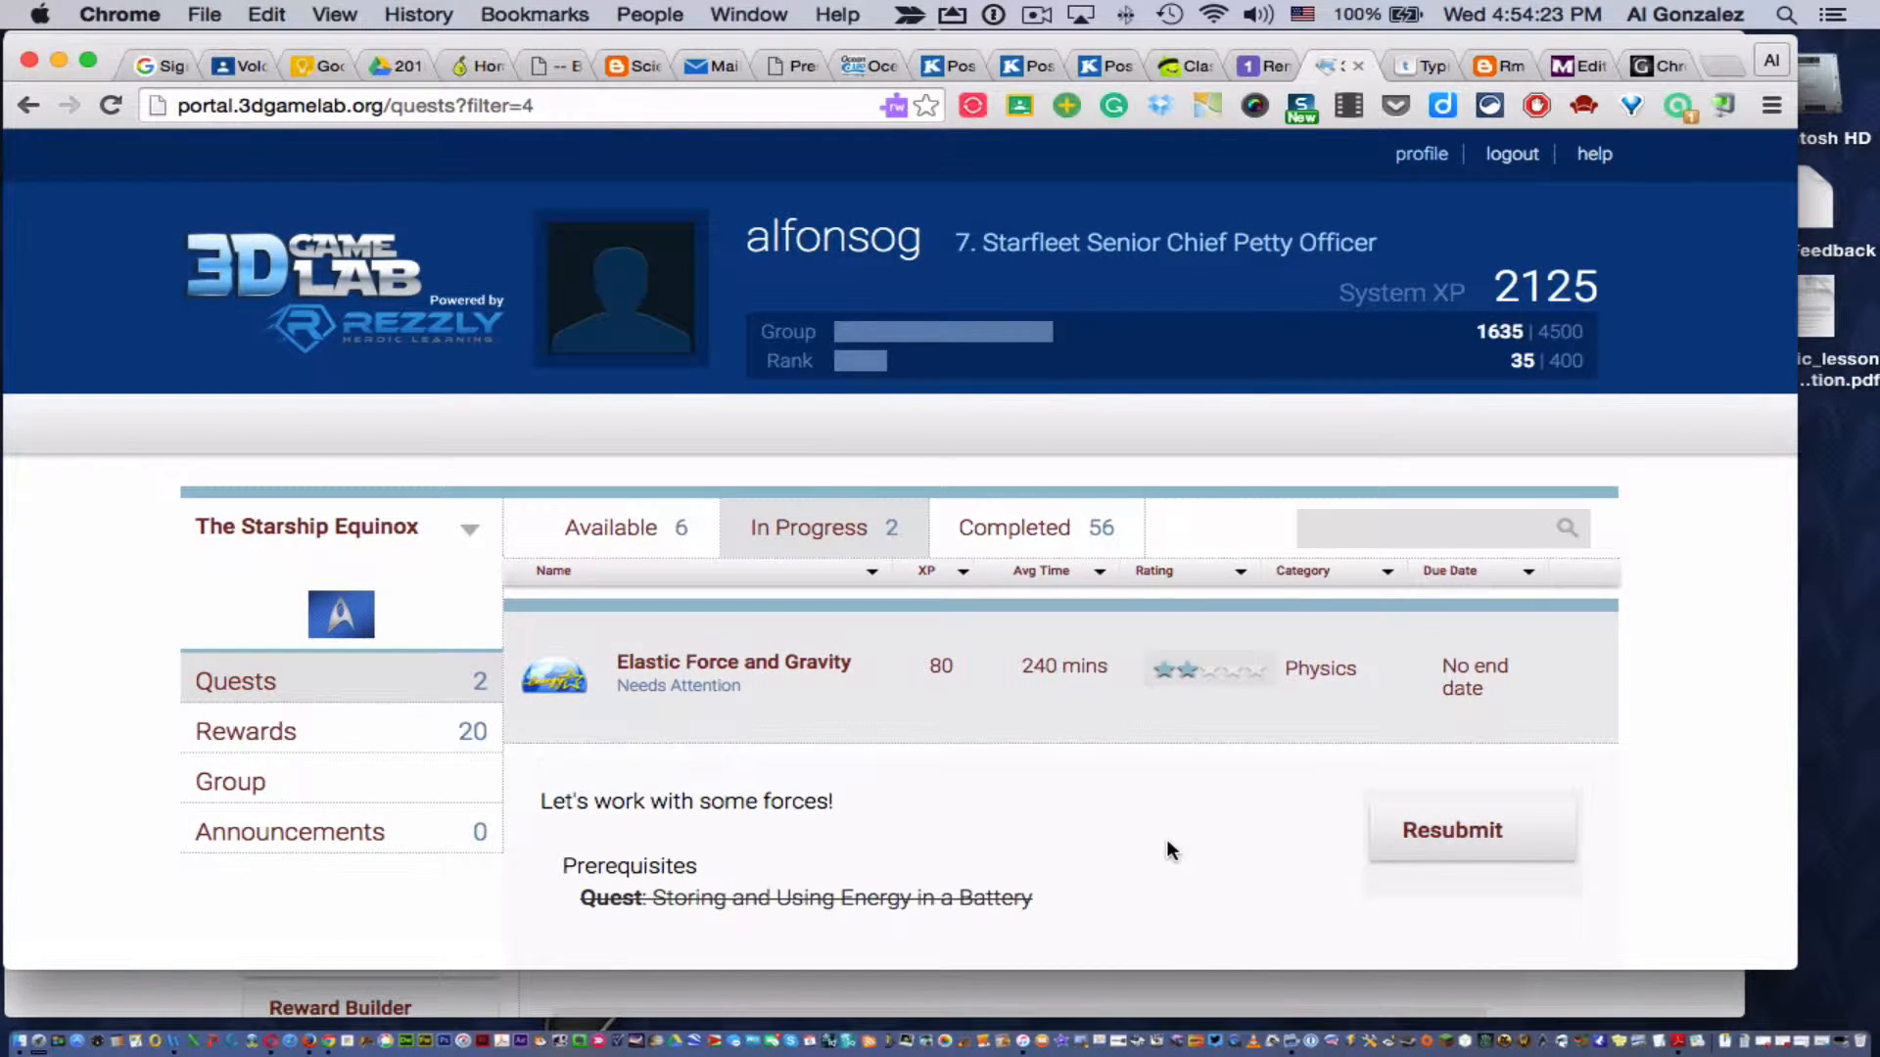
# - Scroll through Elastic Force and Gravity's tags and the teacher's resubmission feedback
pyautogui.scroll(-3)
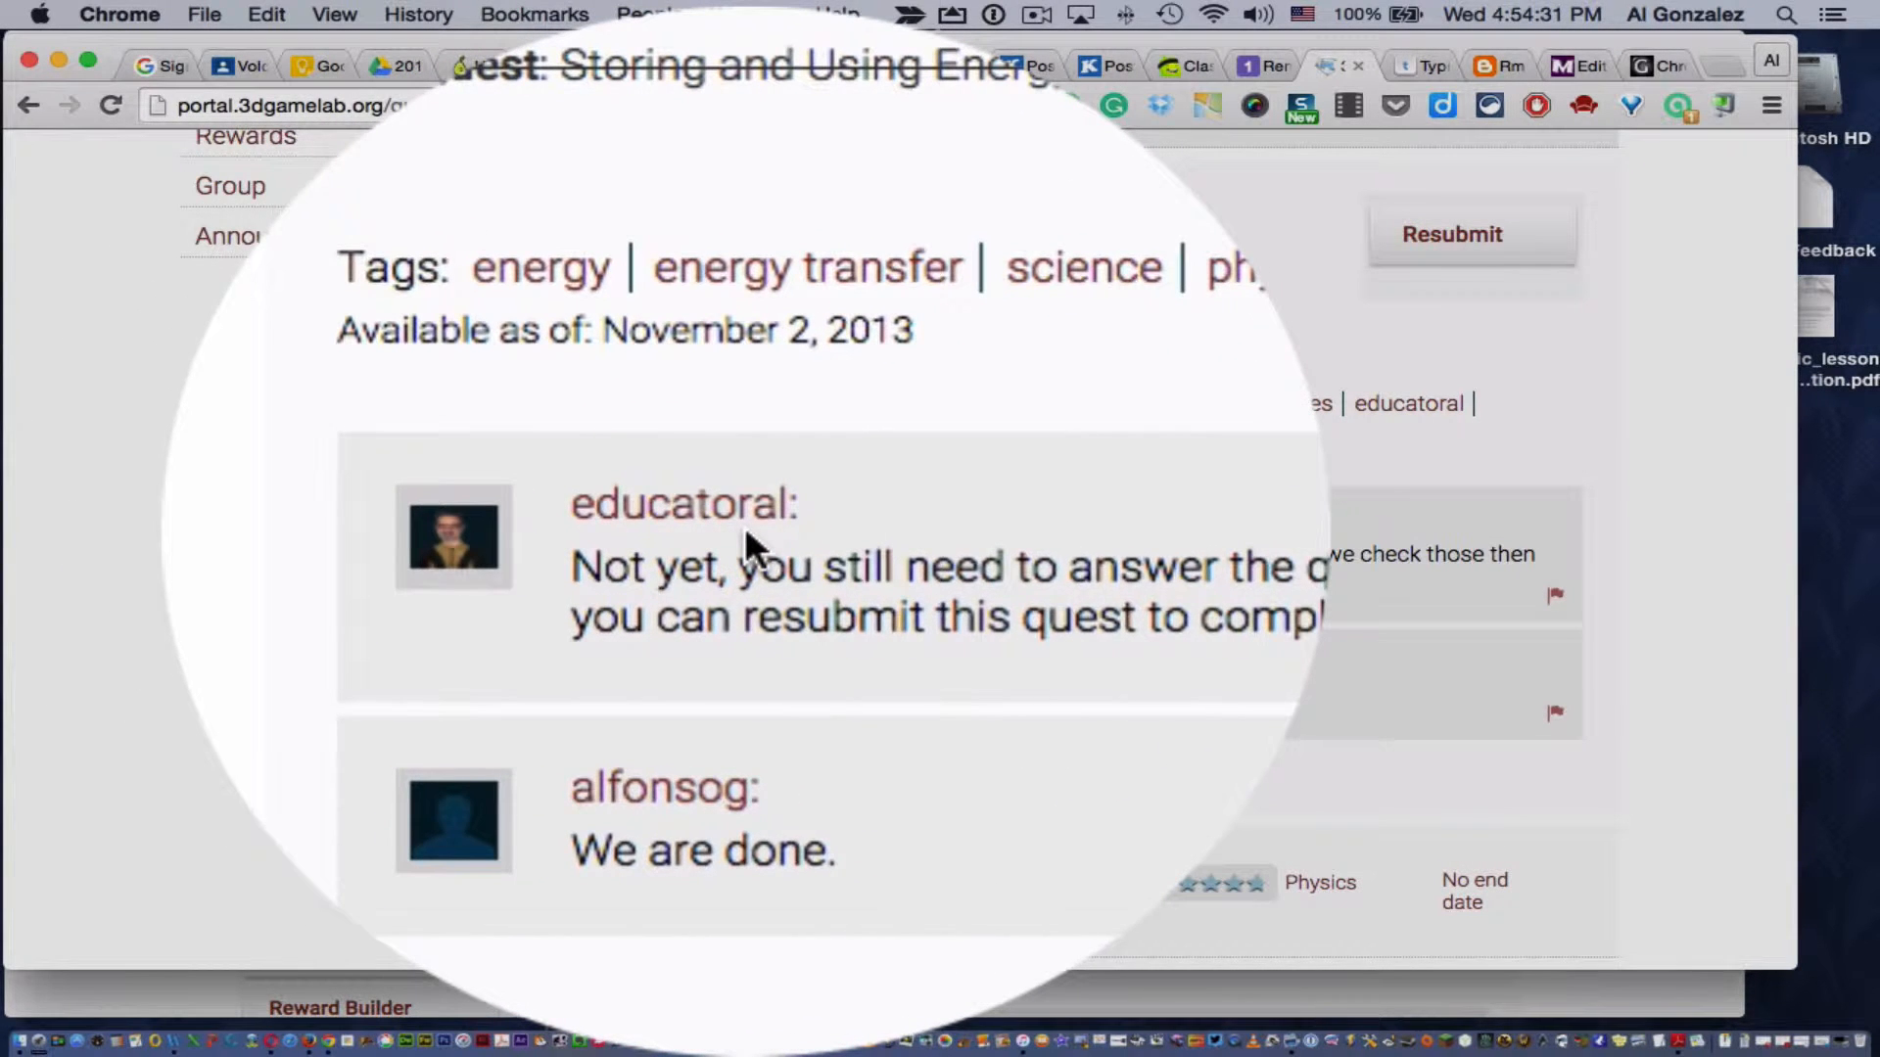
pyautogui.scroll(-3)
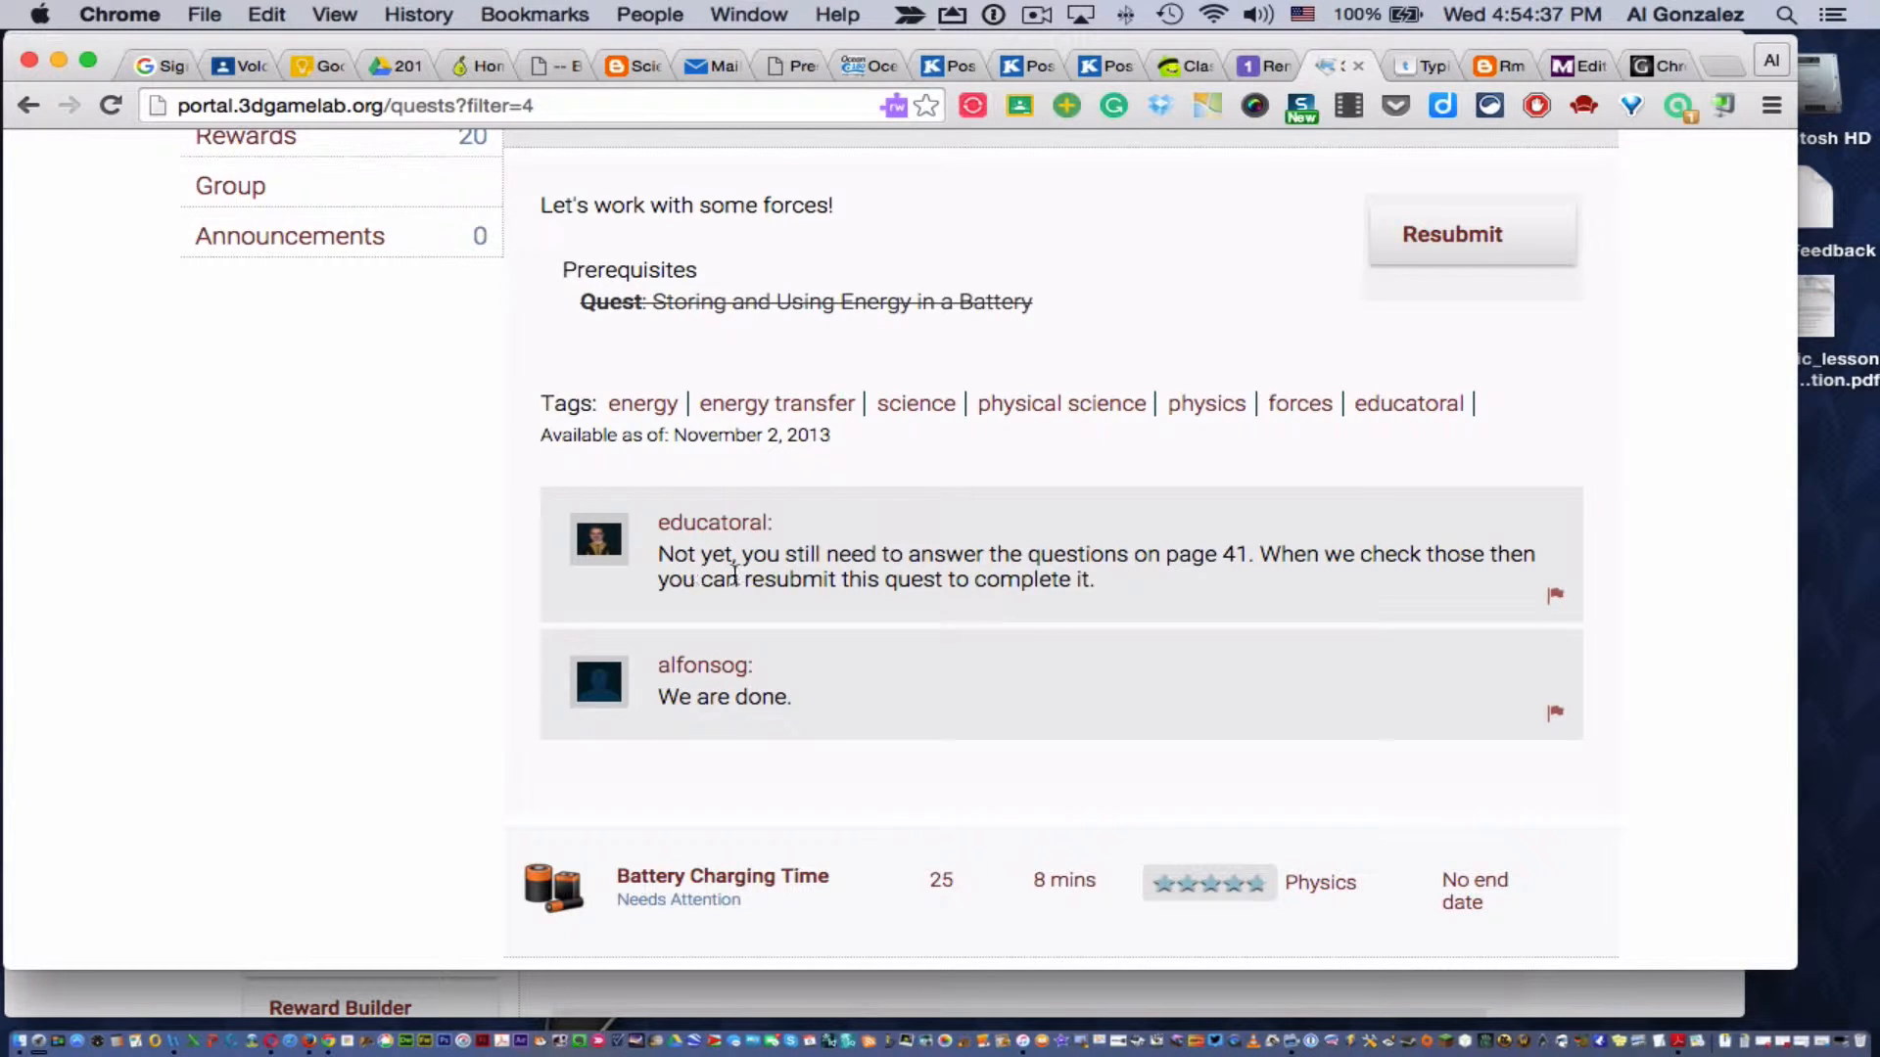
pyautogui.moveTo(1138, 579)
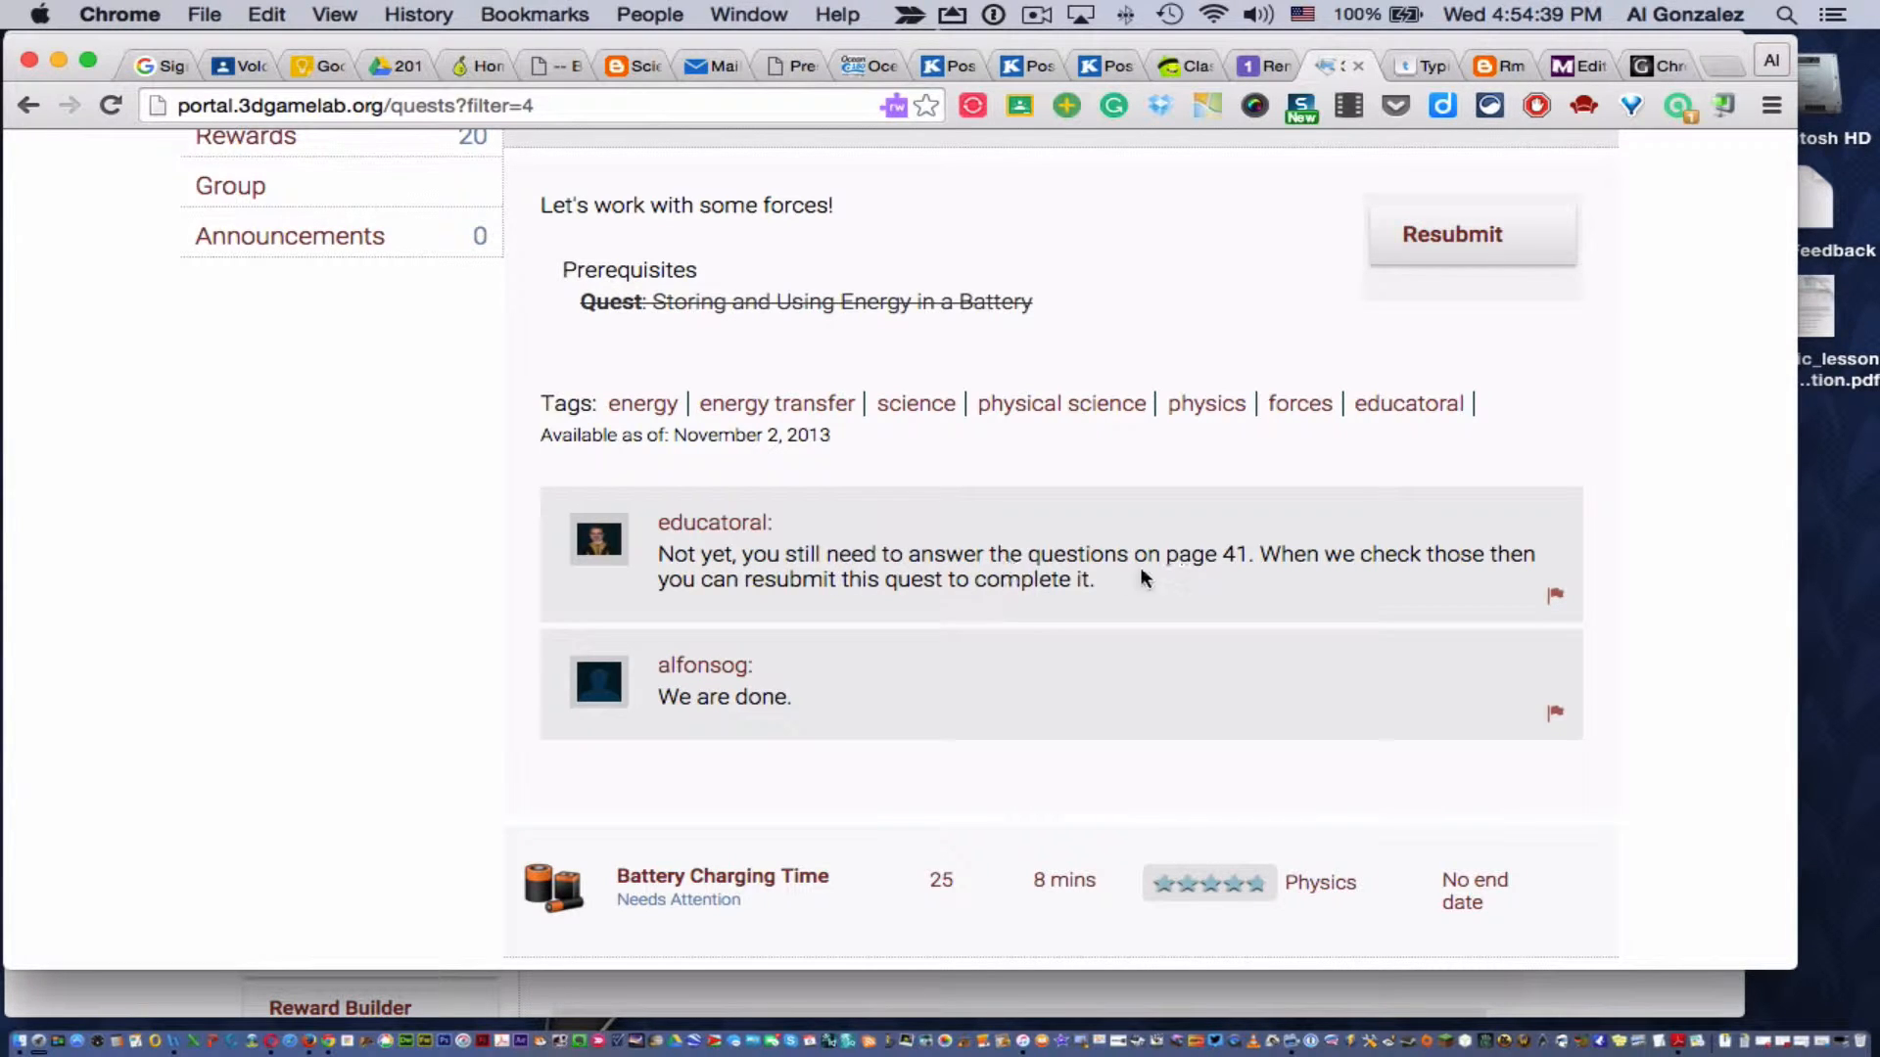
pyautogui.moveTo(1358, 578)
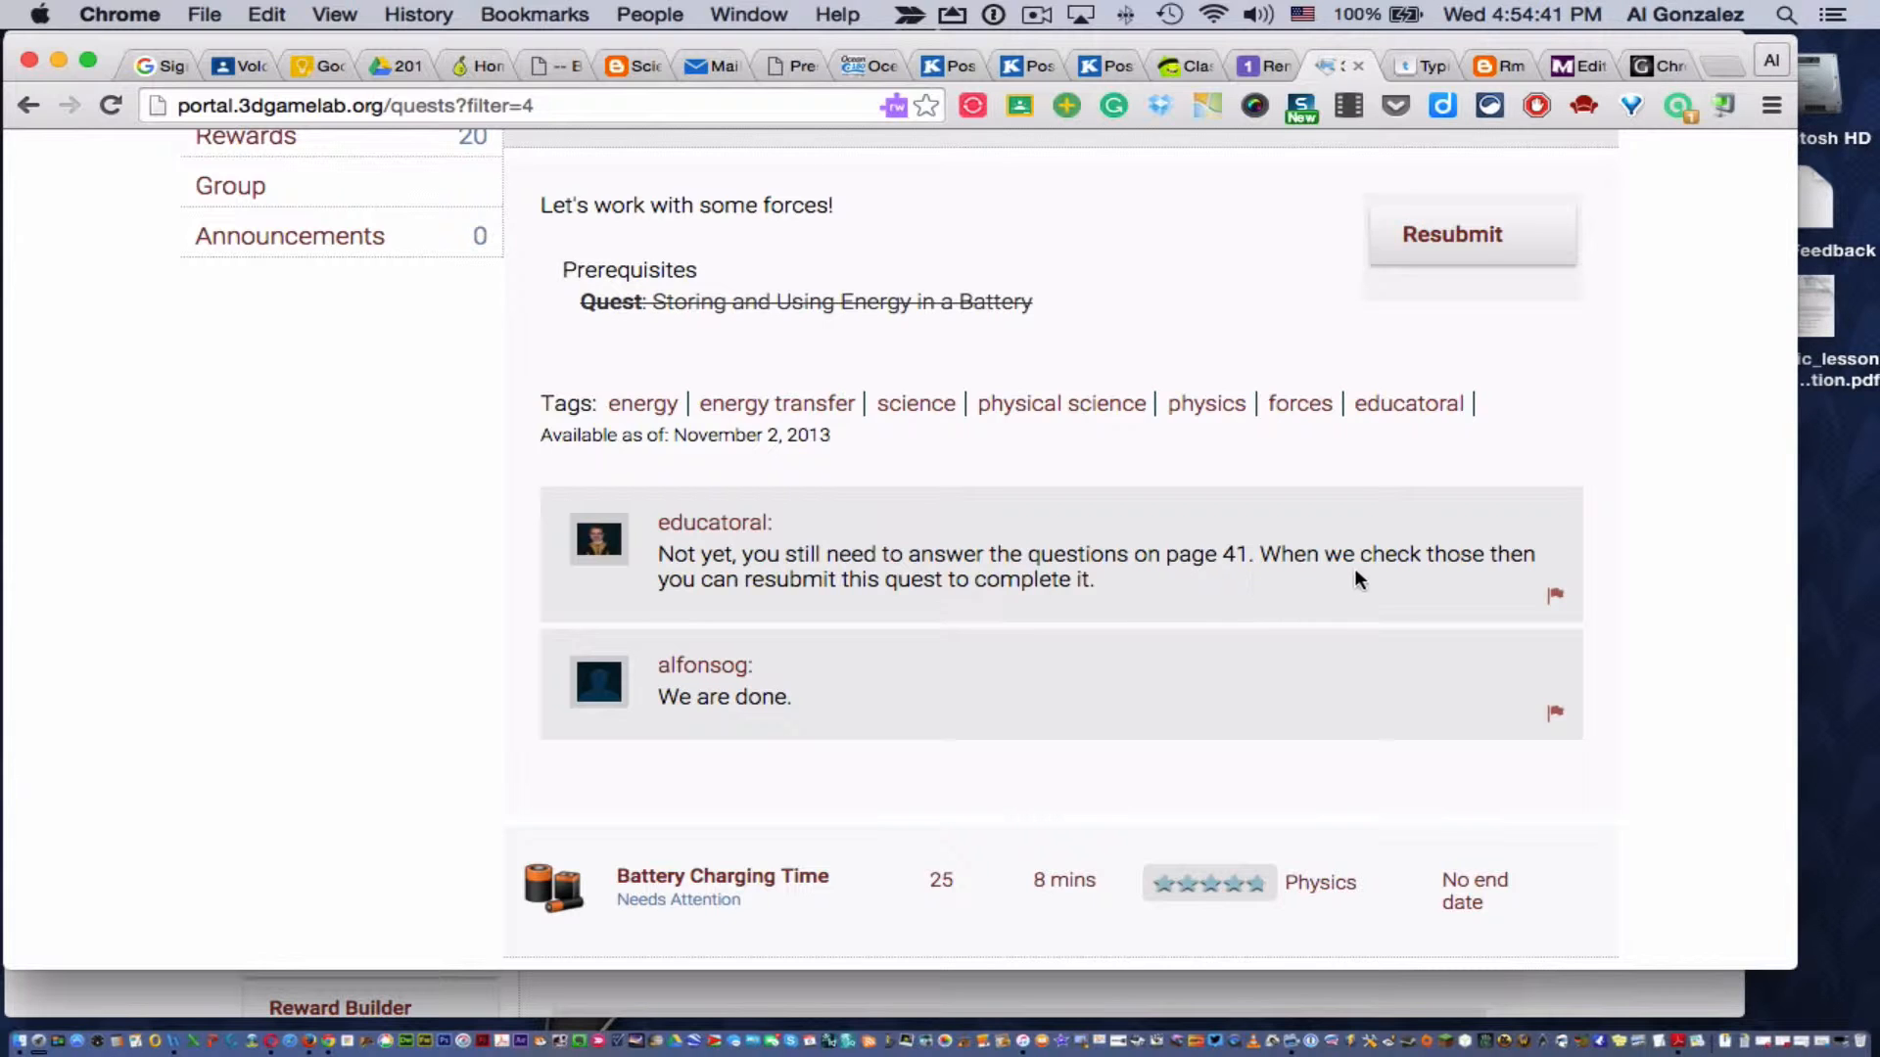
pyautogui.moveTo(883, 608)
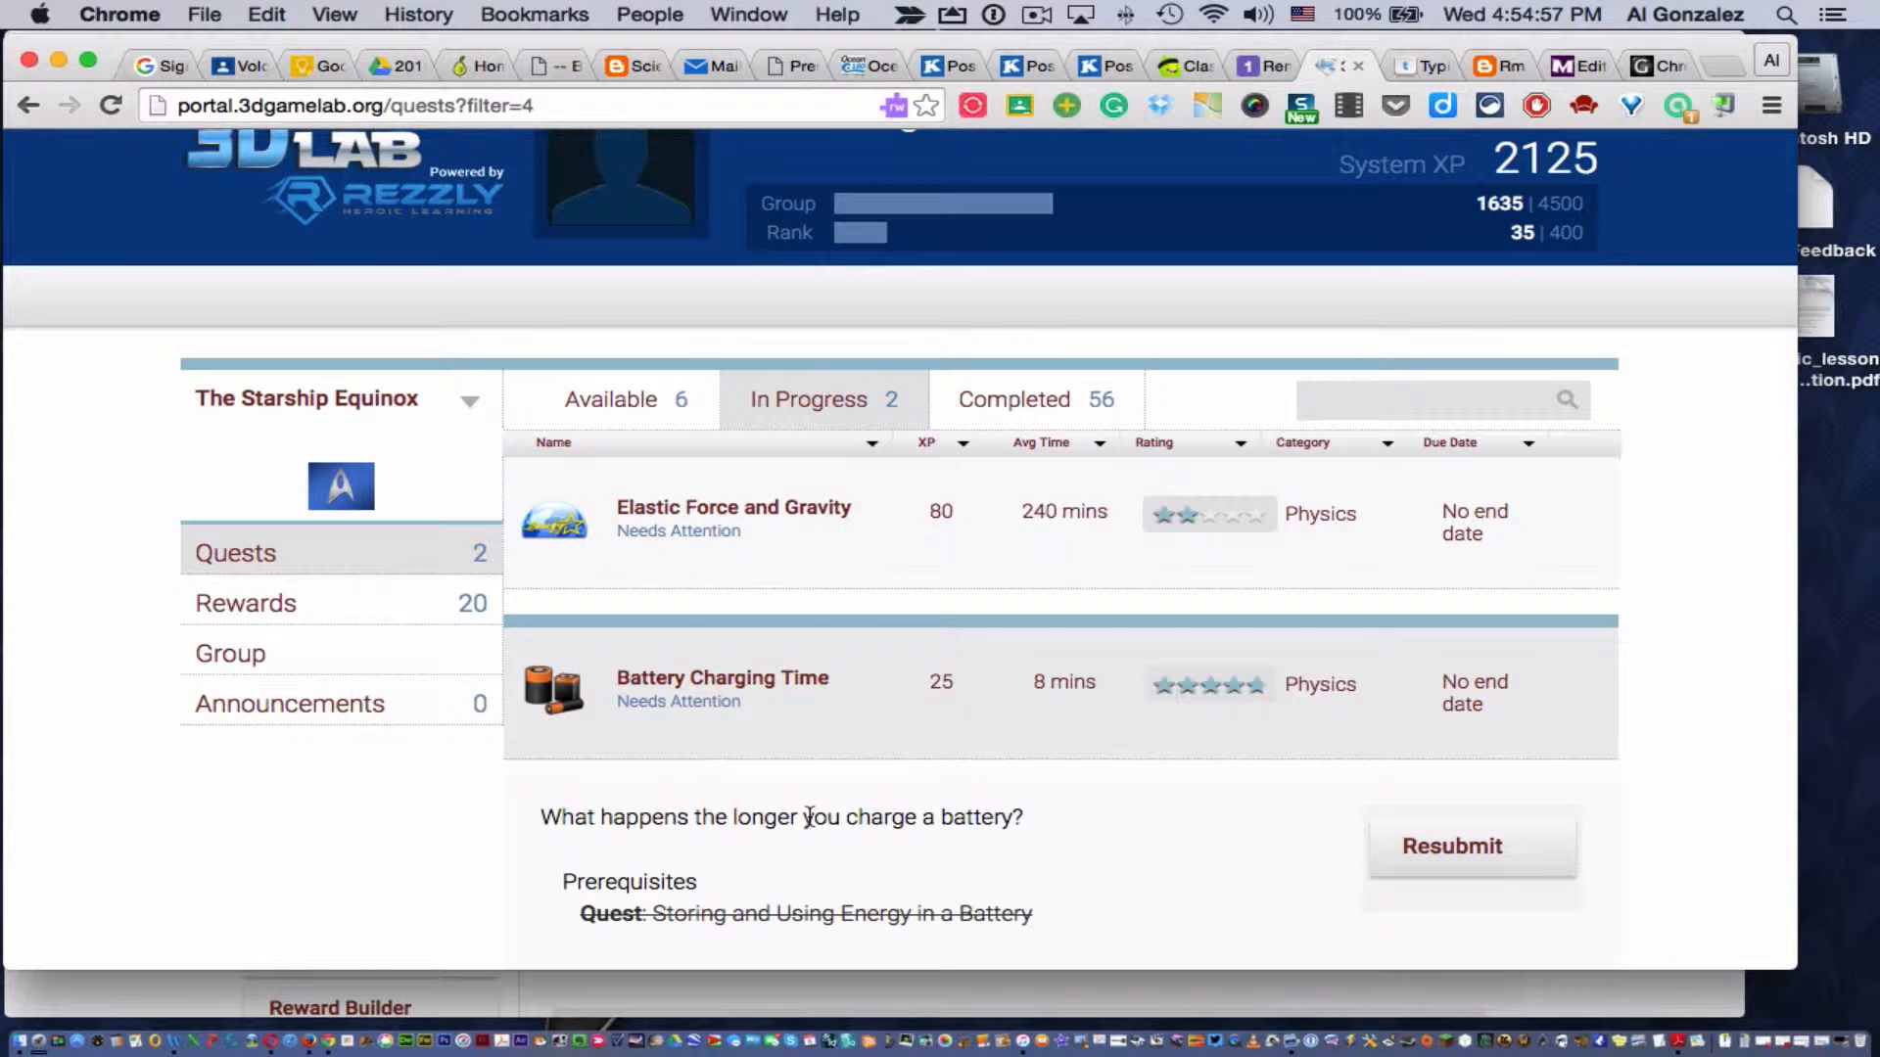
pyautogui.scroll(-3)
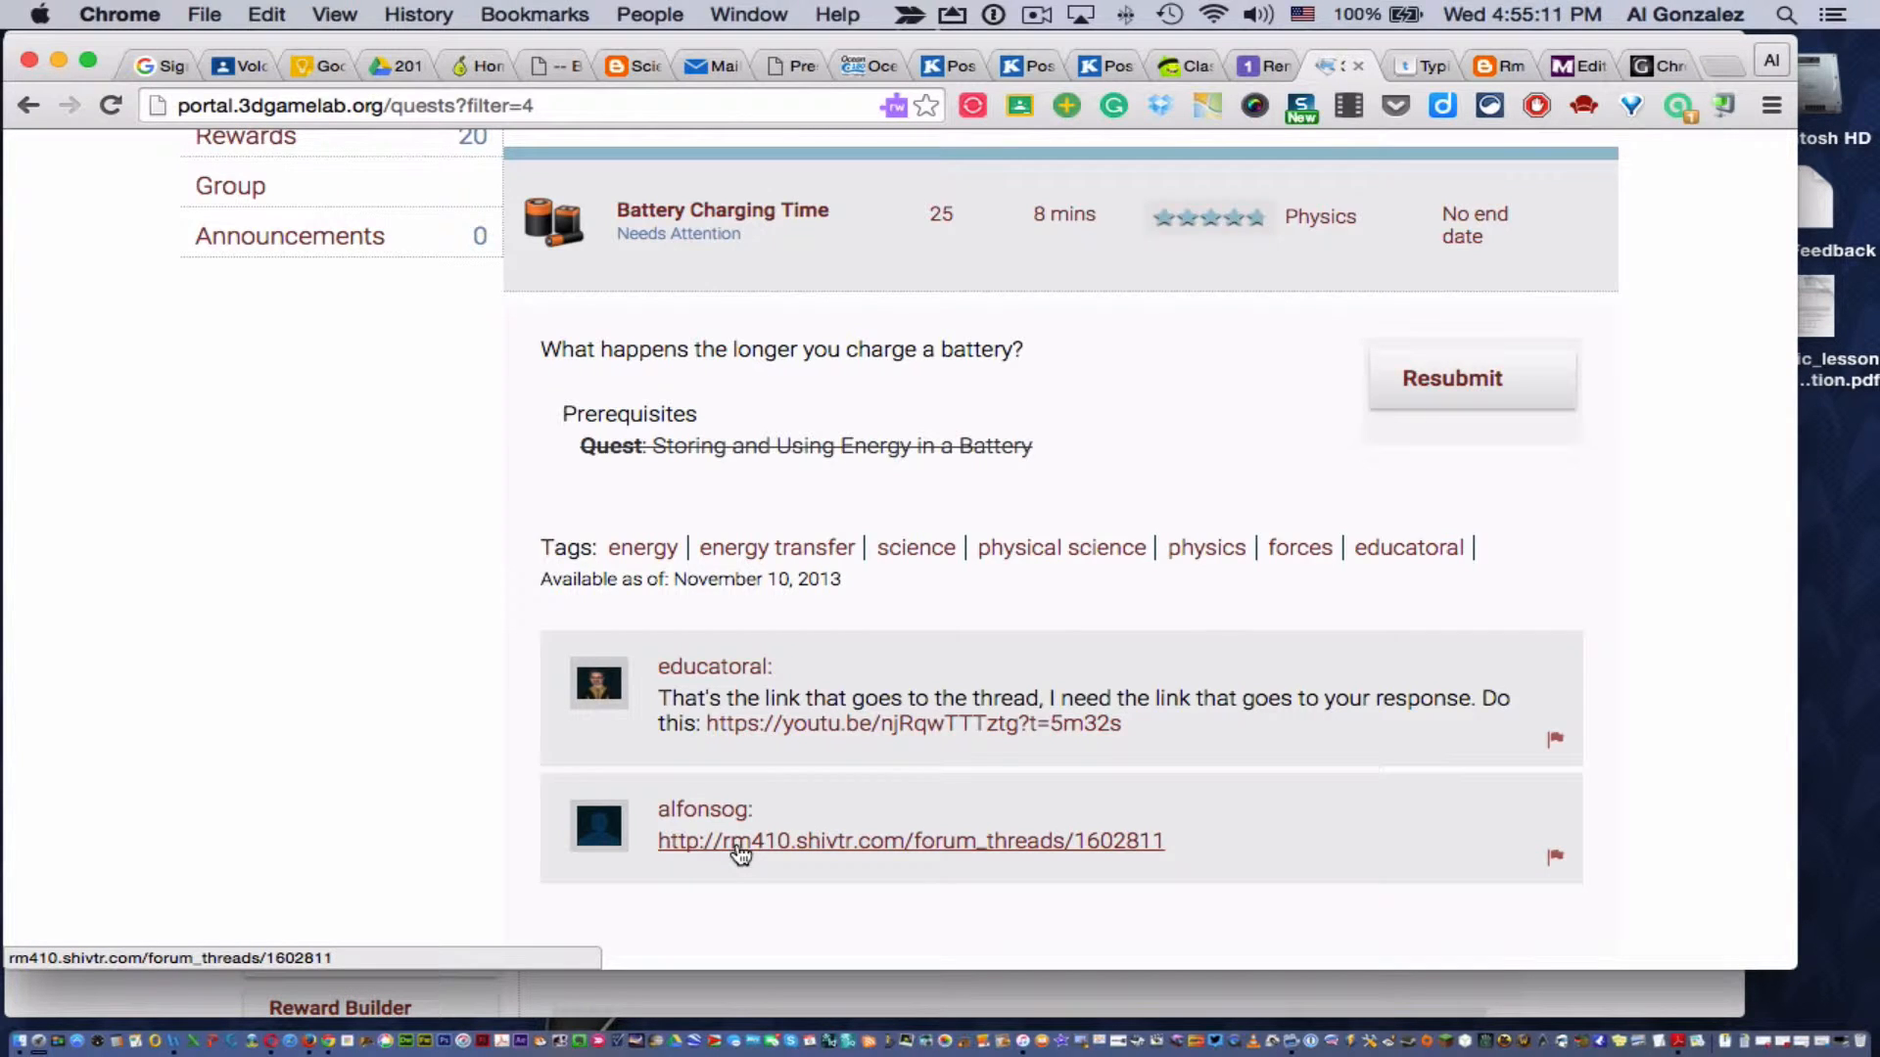
pyautogui.moveTo(981, 859)
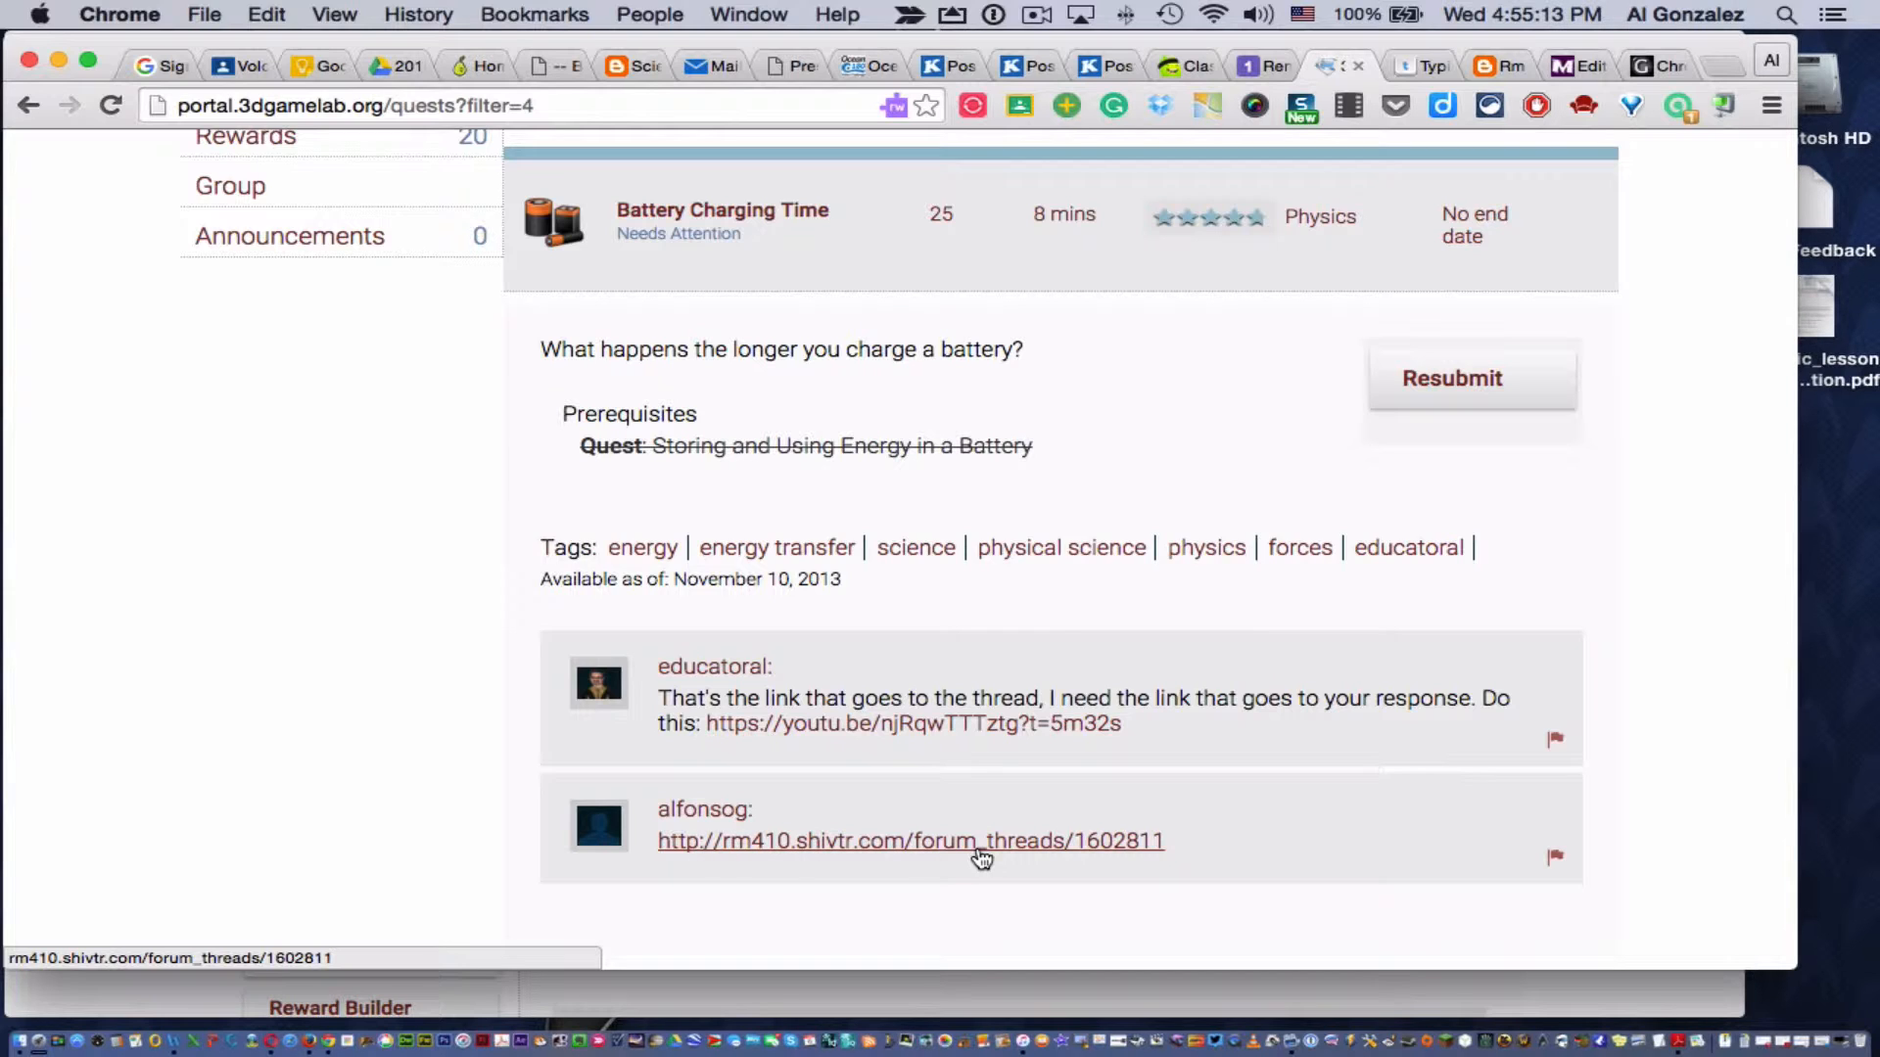
pyautogui.click(908, 840)
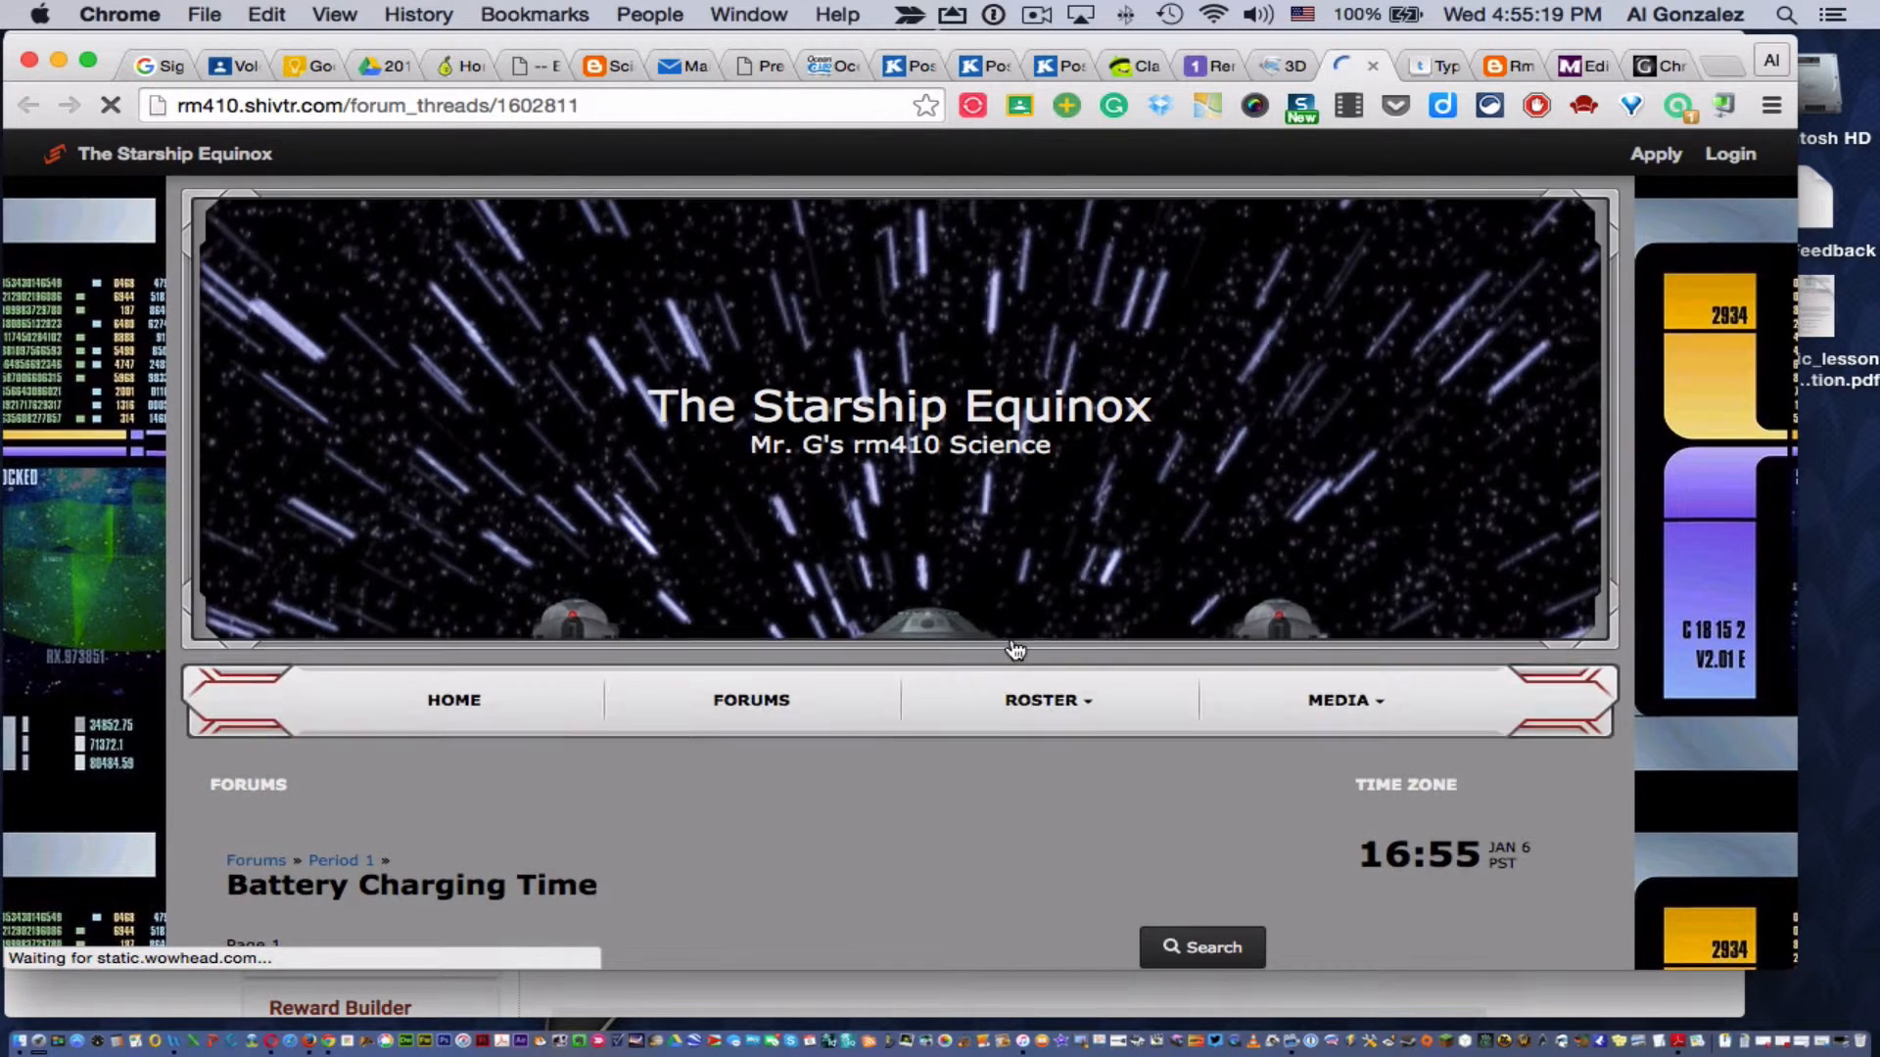
pyautogui.scroll(-3)
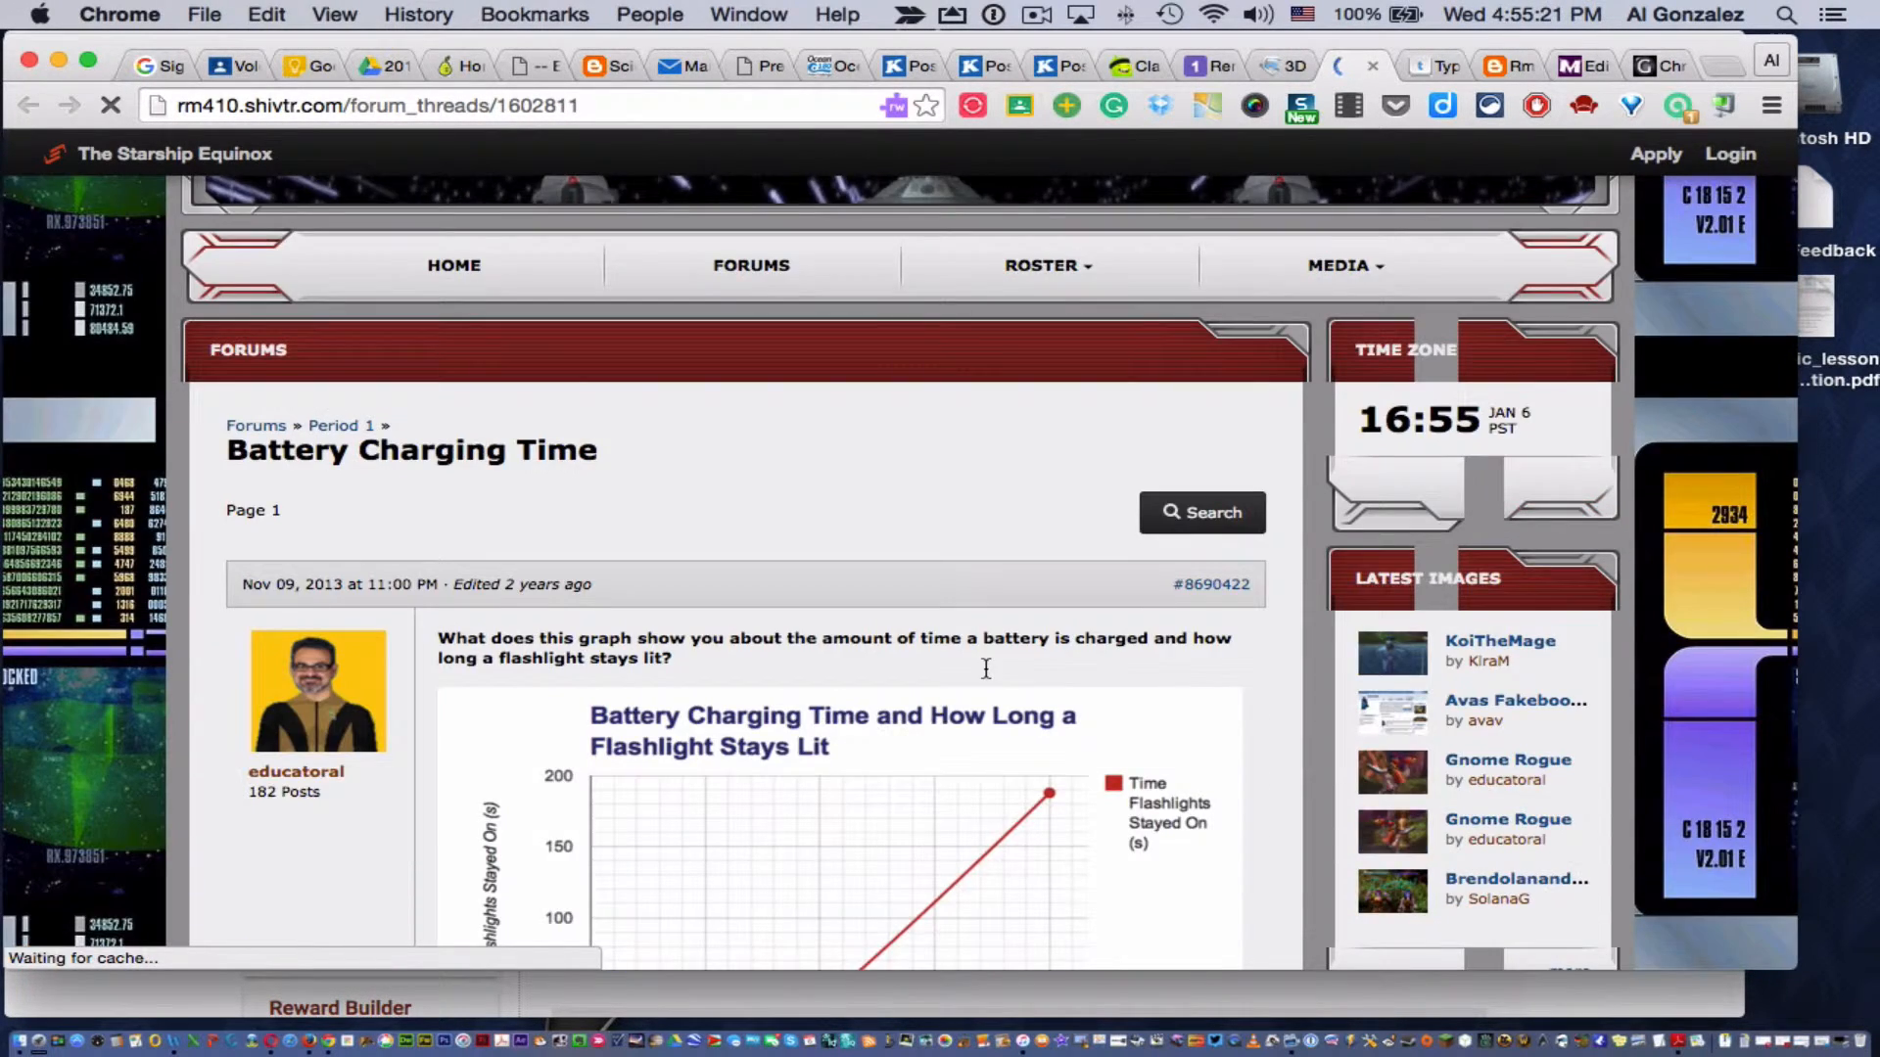
pyautogui.scroll(-3)
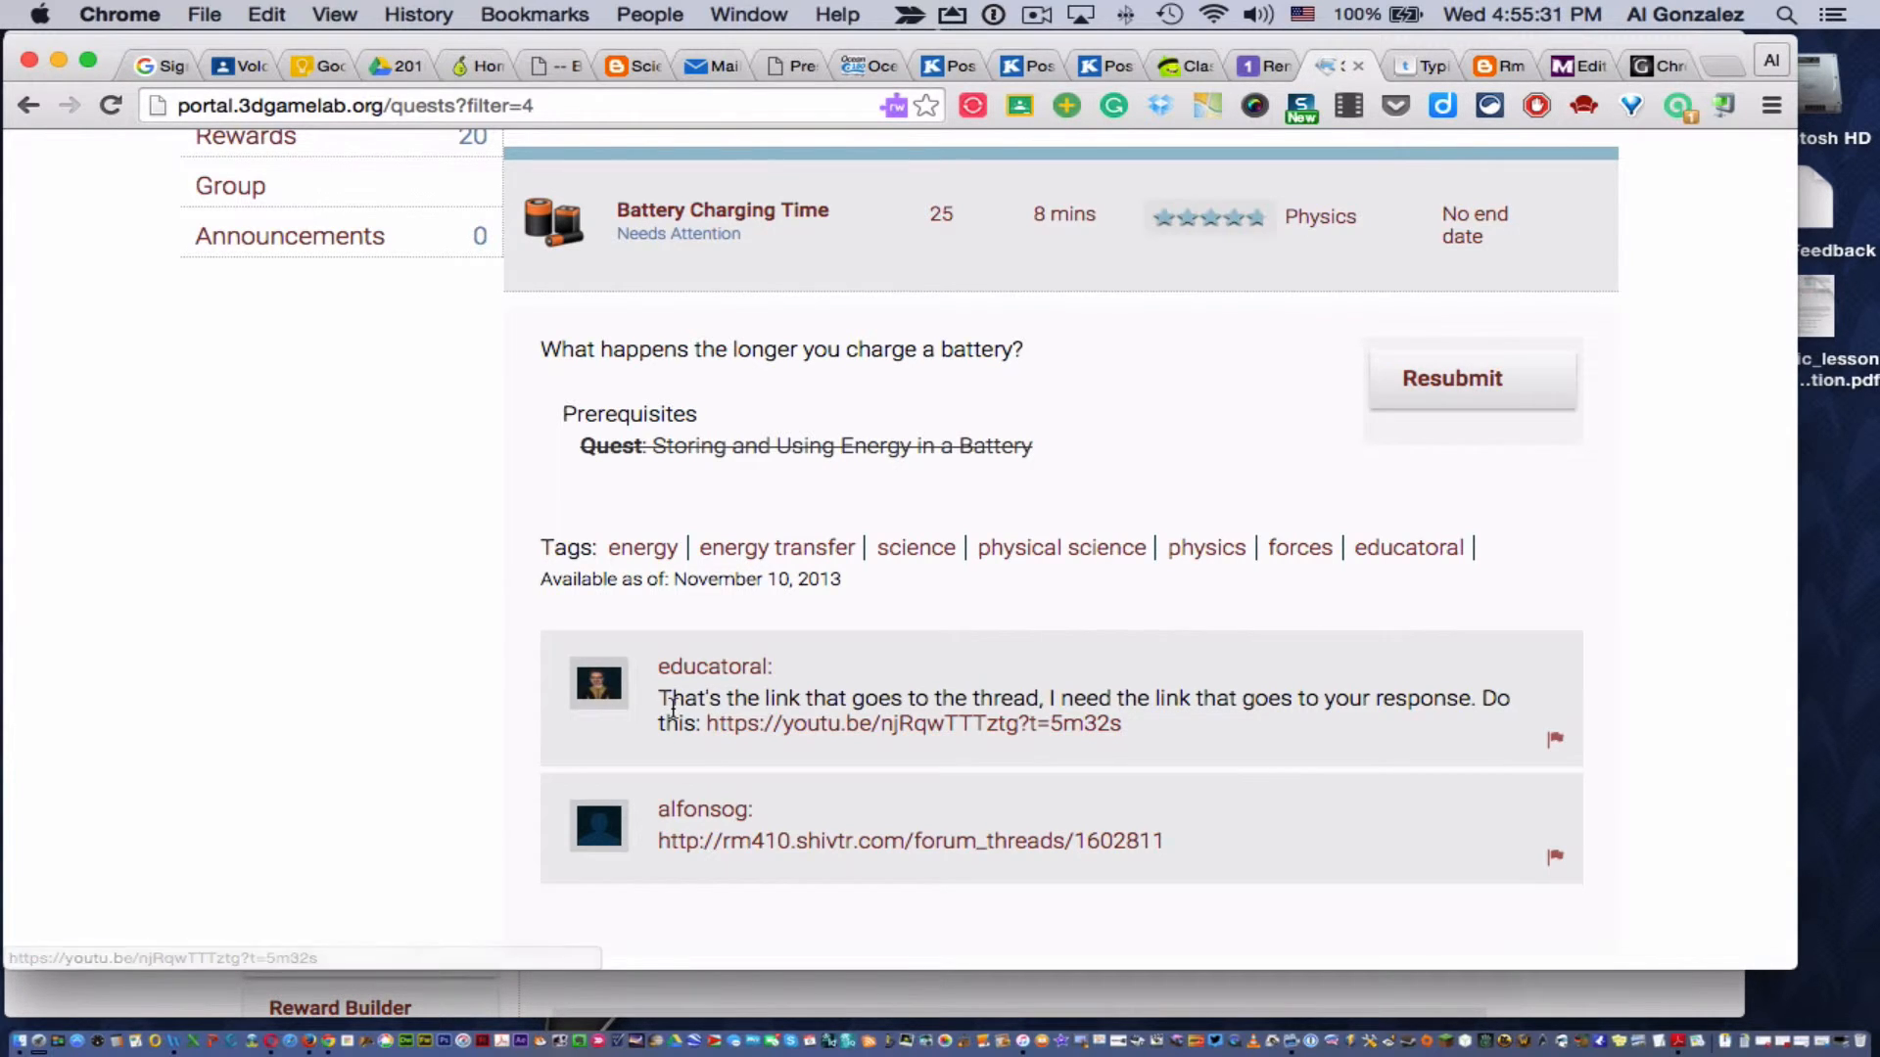
pyautogui.moveTo(1019, 705)
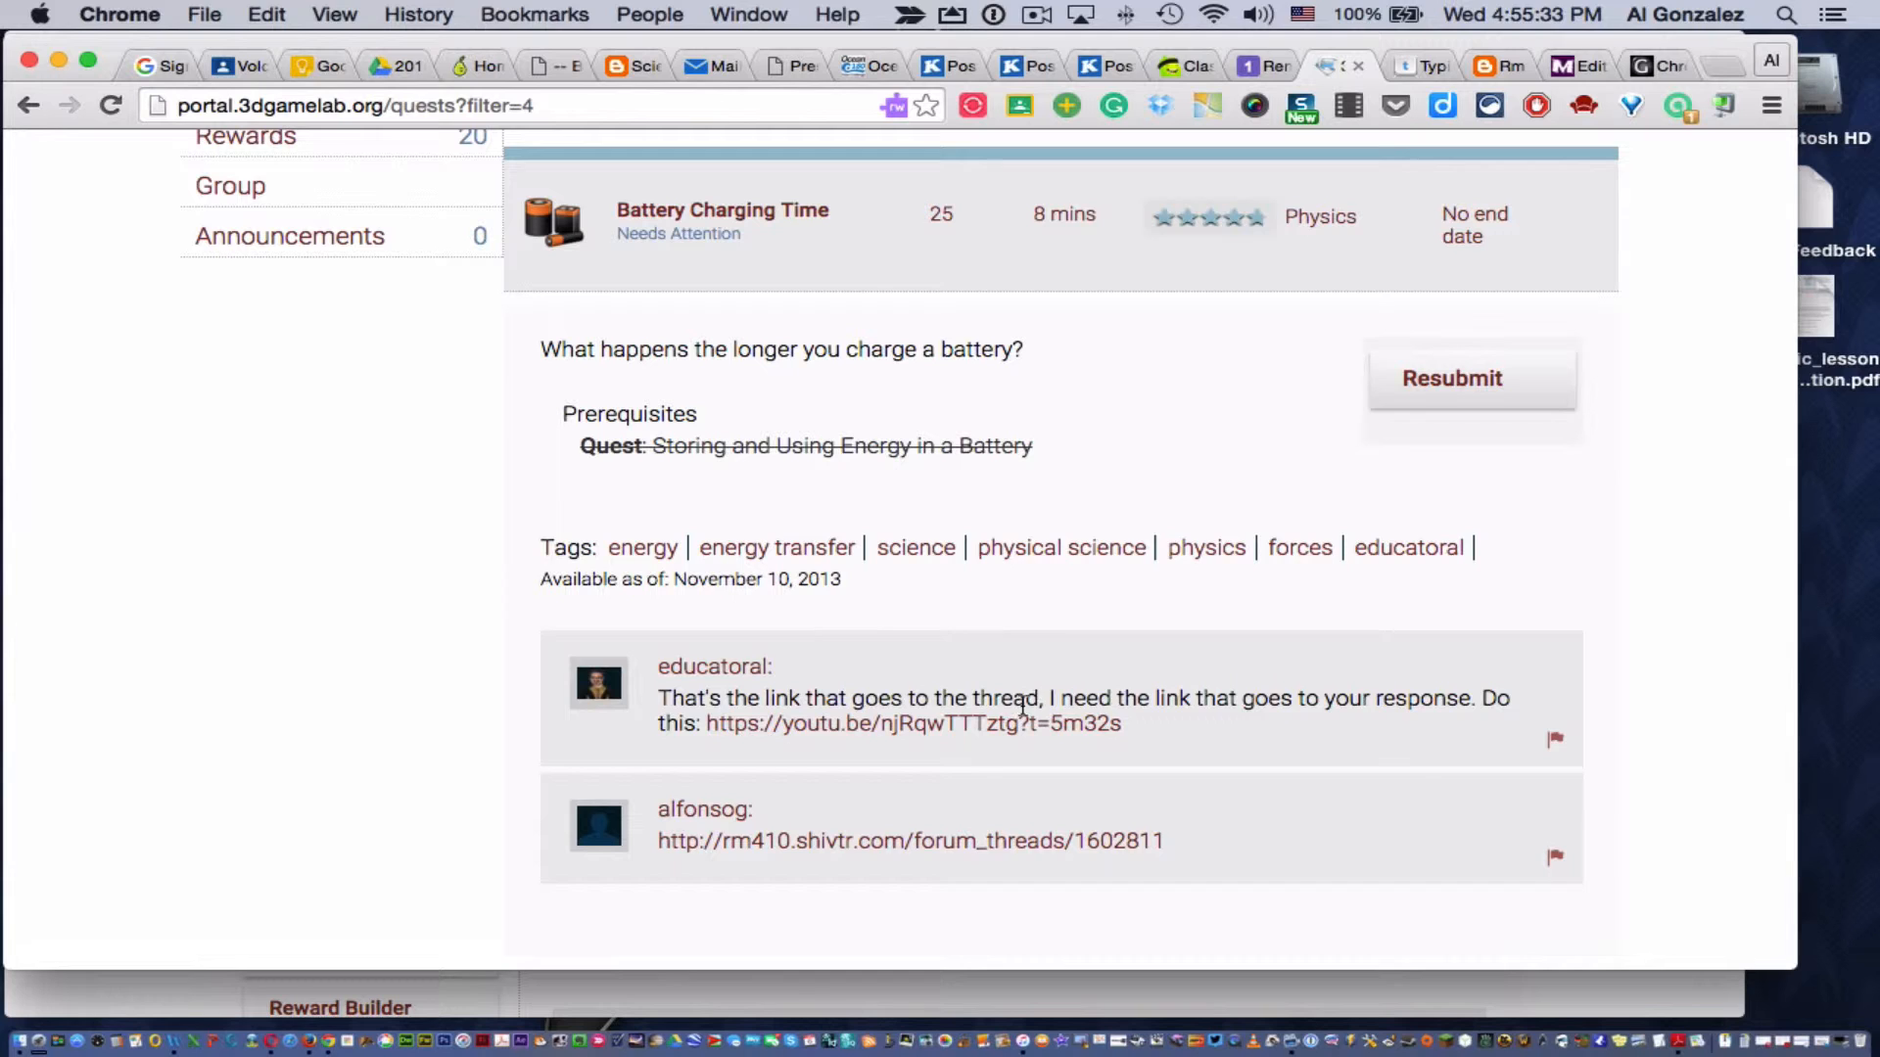
pyautogui.moveTo(1459, 722)
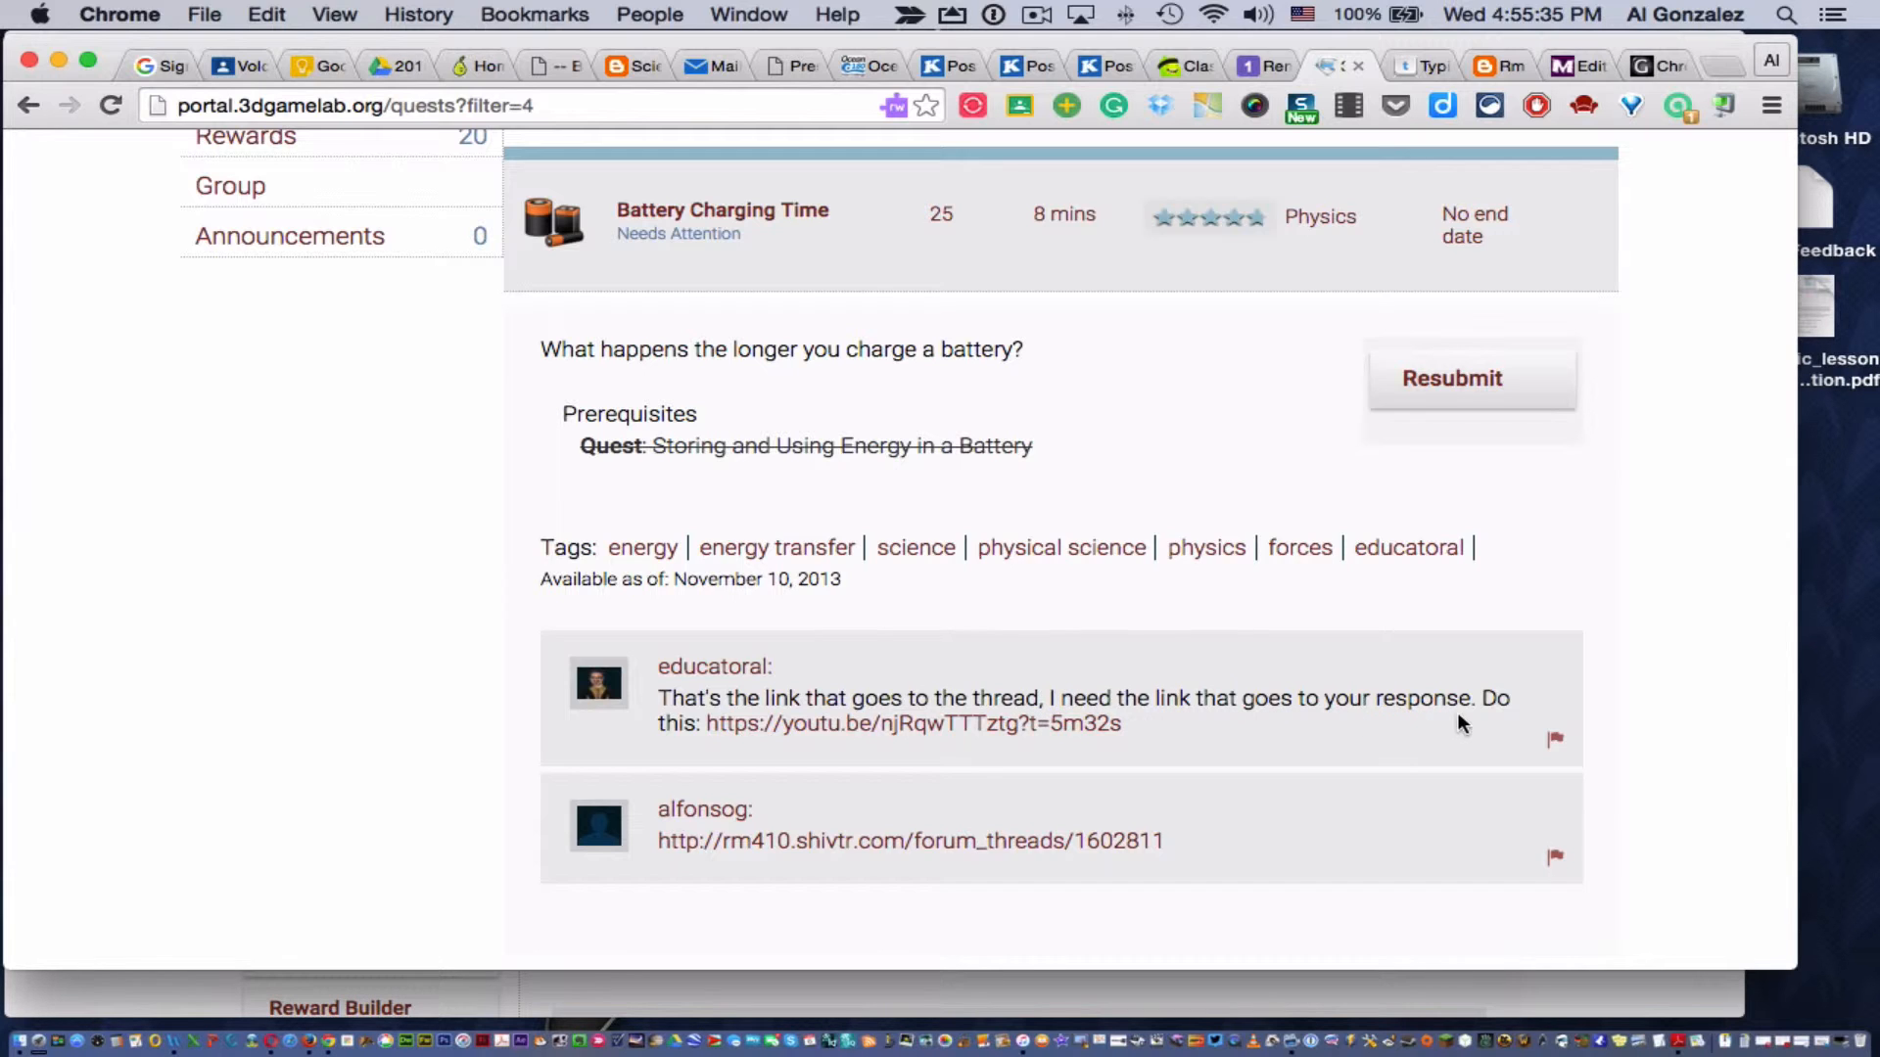
# - Open the teacher's youtu.be link to play the Class Shivtr Accounts video
pyautogui.click(913, 722)
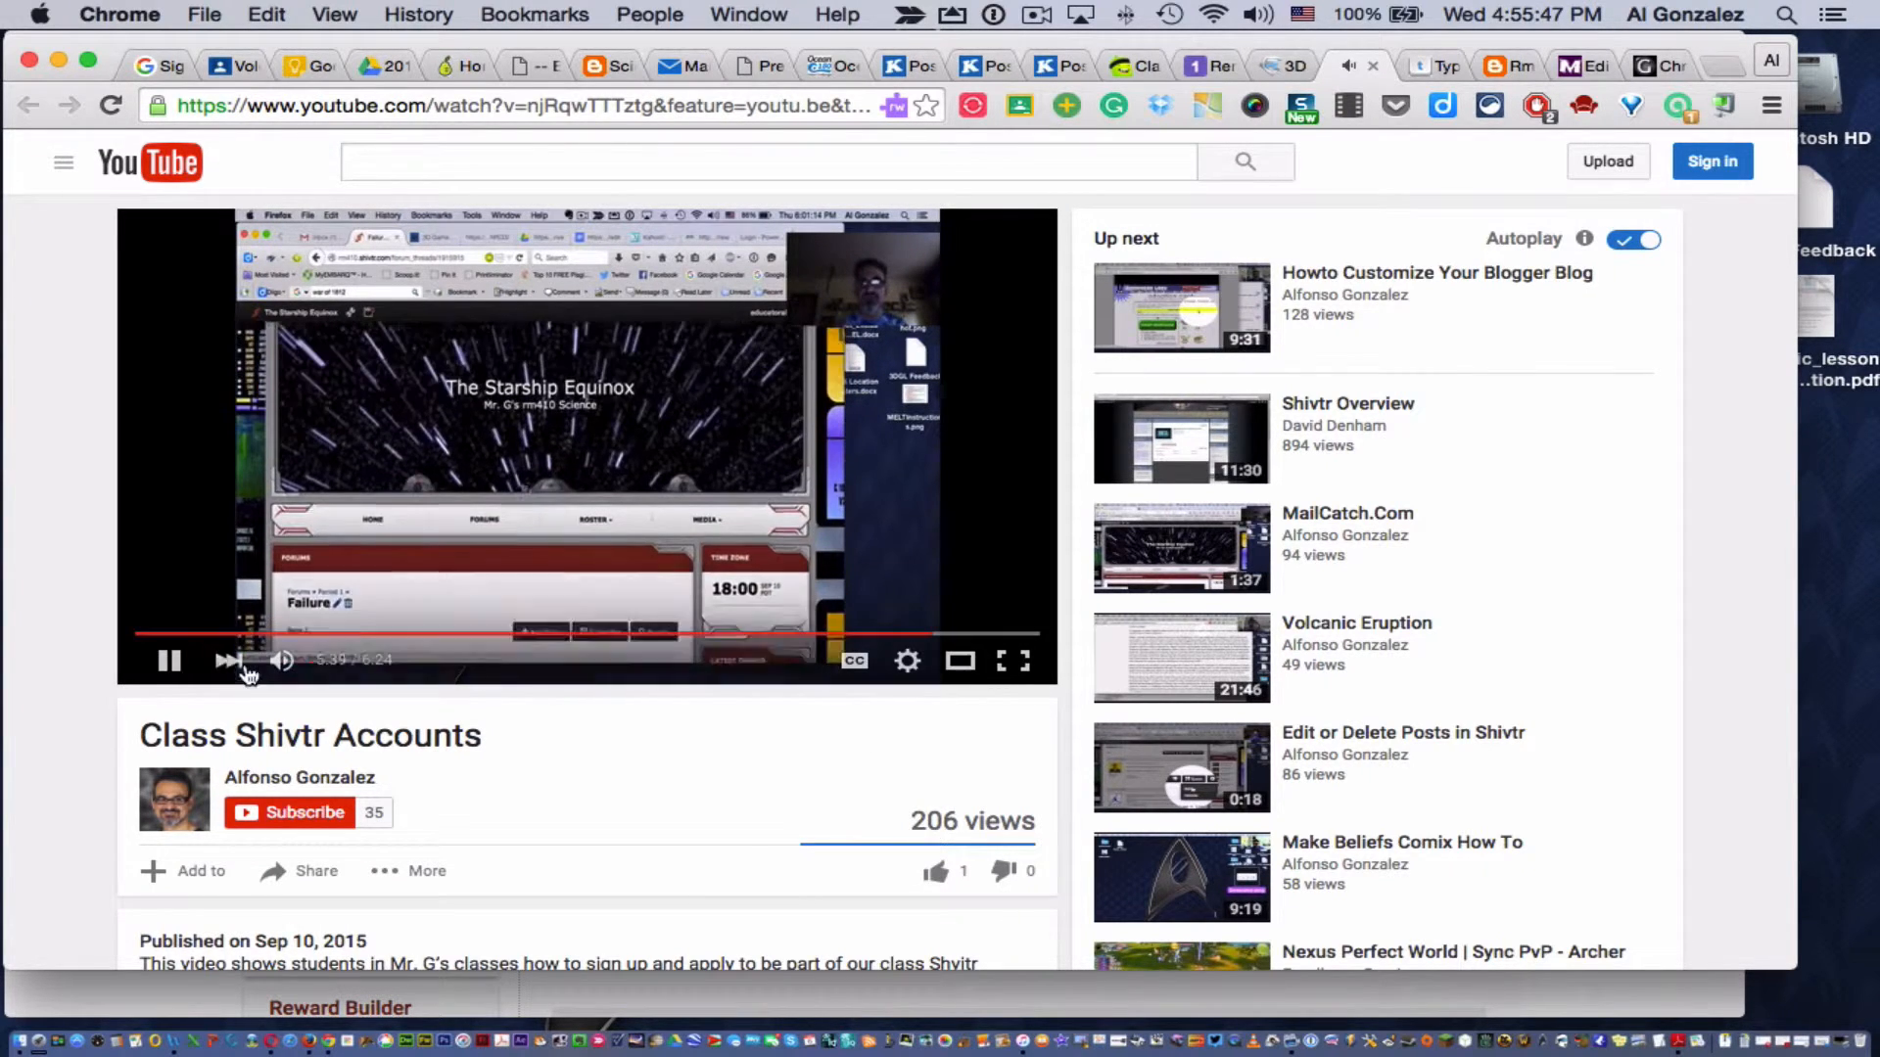
# - Use the YouTube player controls before returning to the 3D GameLab quest page
pyautogui.click(170, 661)
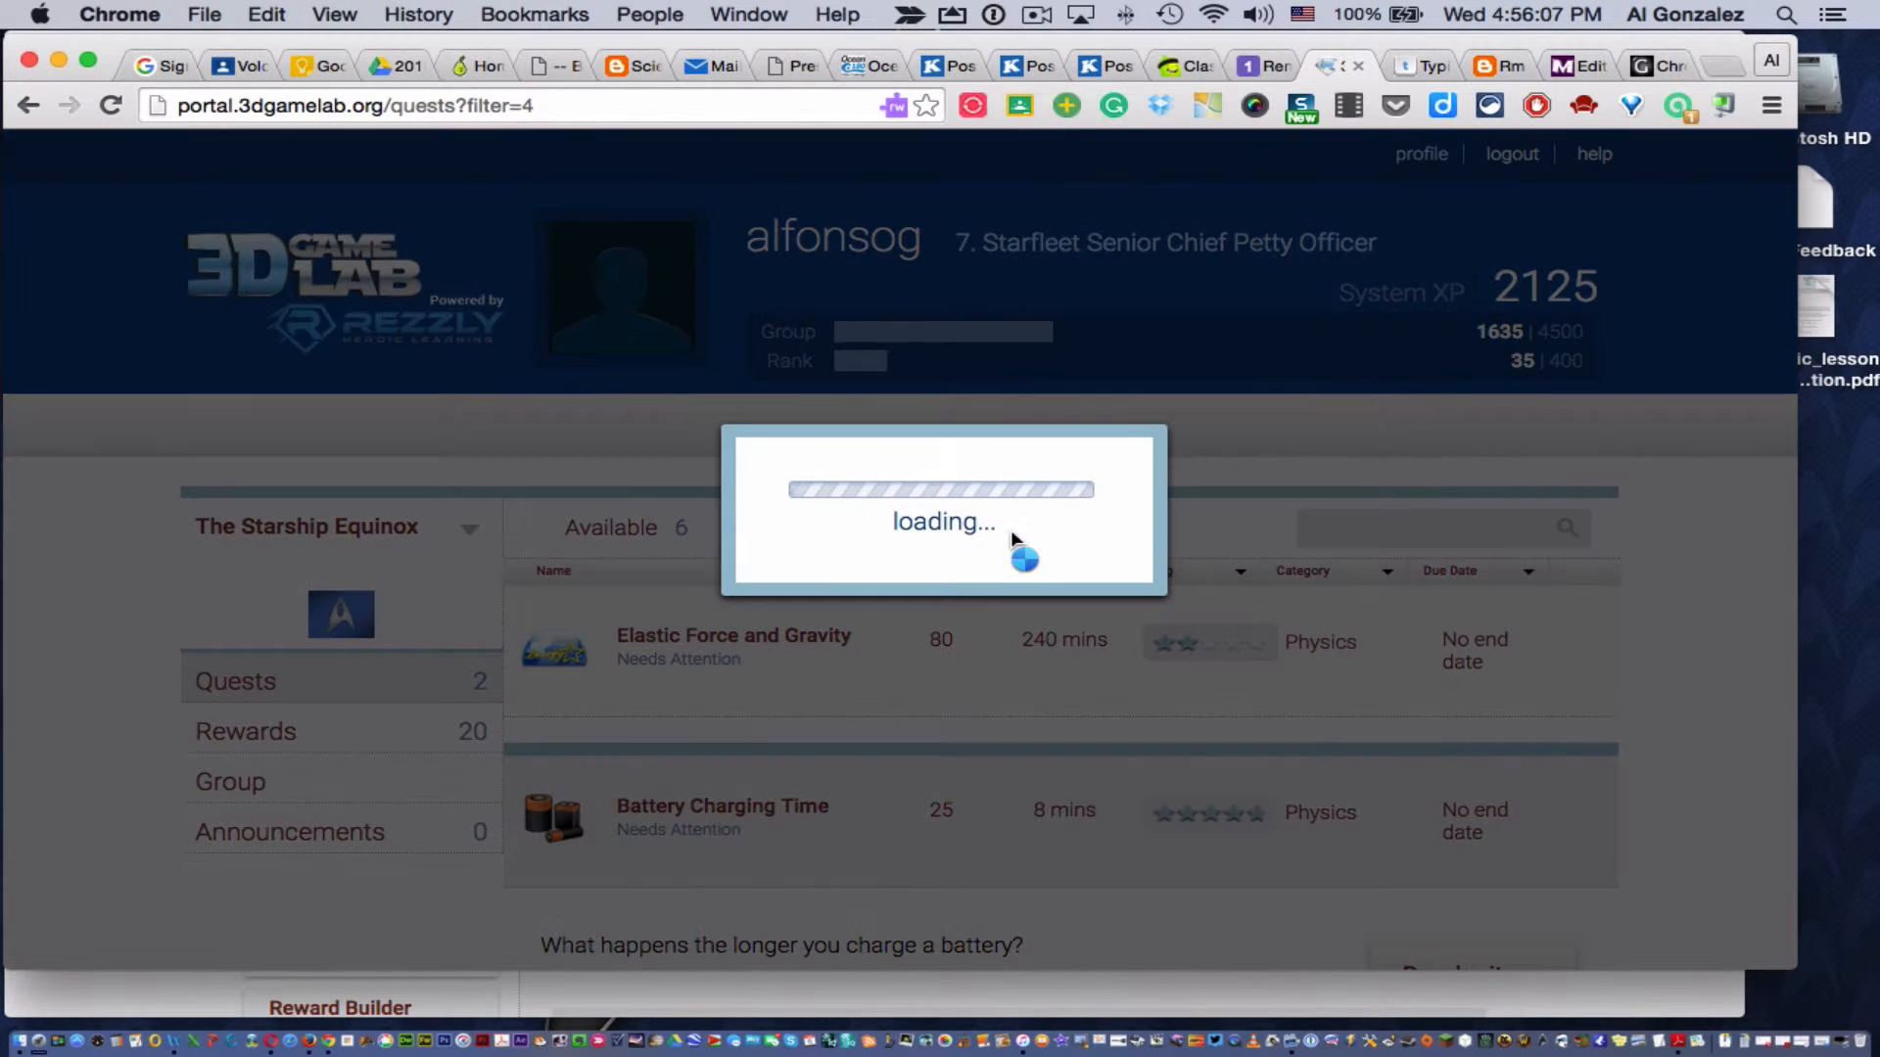
# - Show the 56 completed quests and jump to a later results page
pyautogui.click(1014, 528)
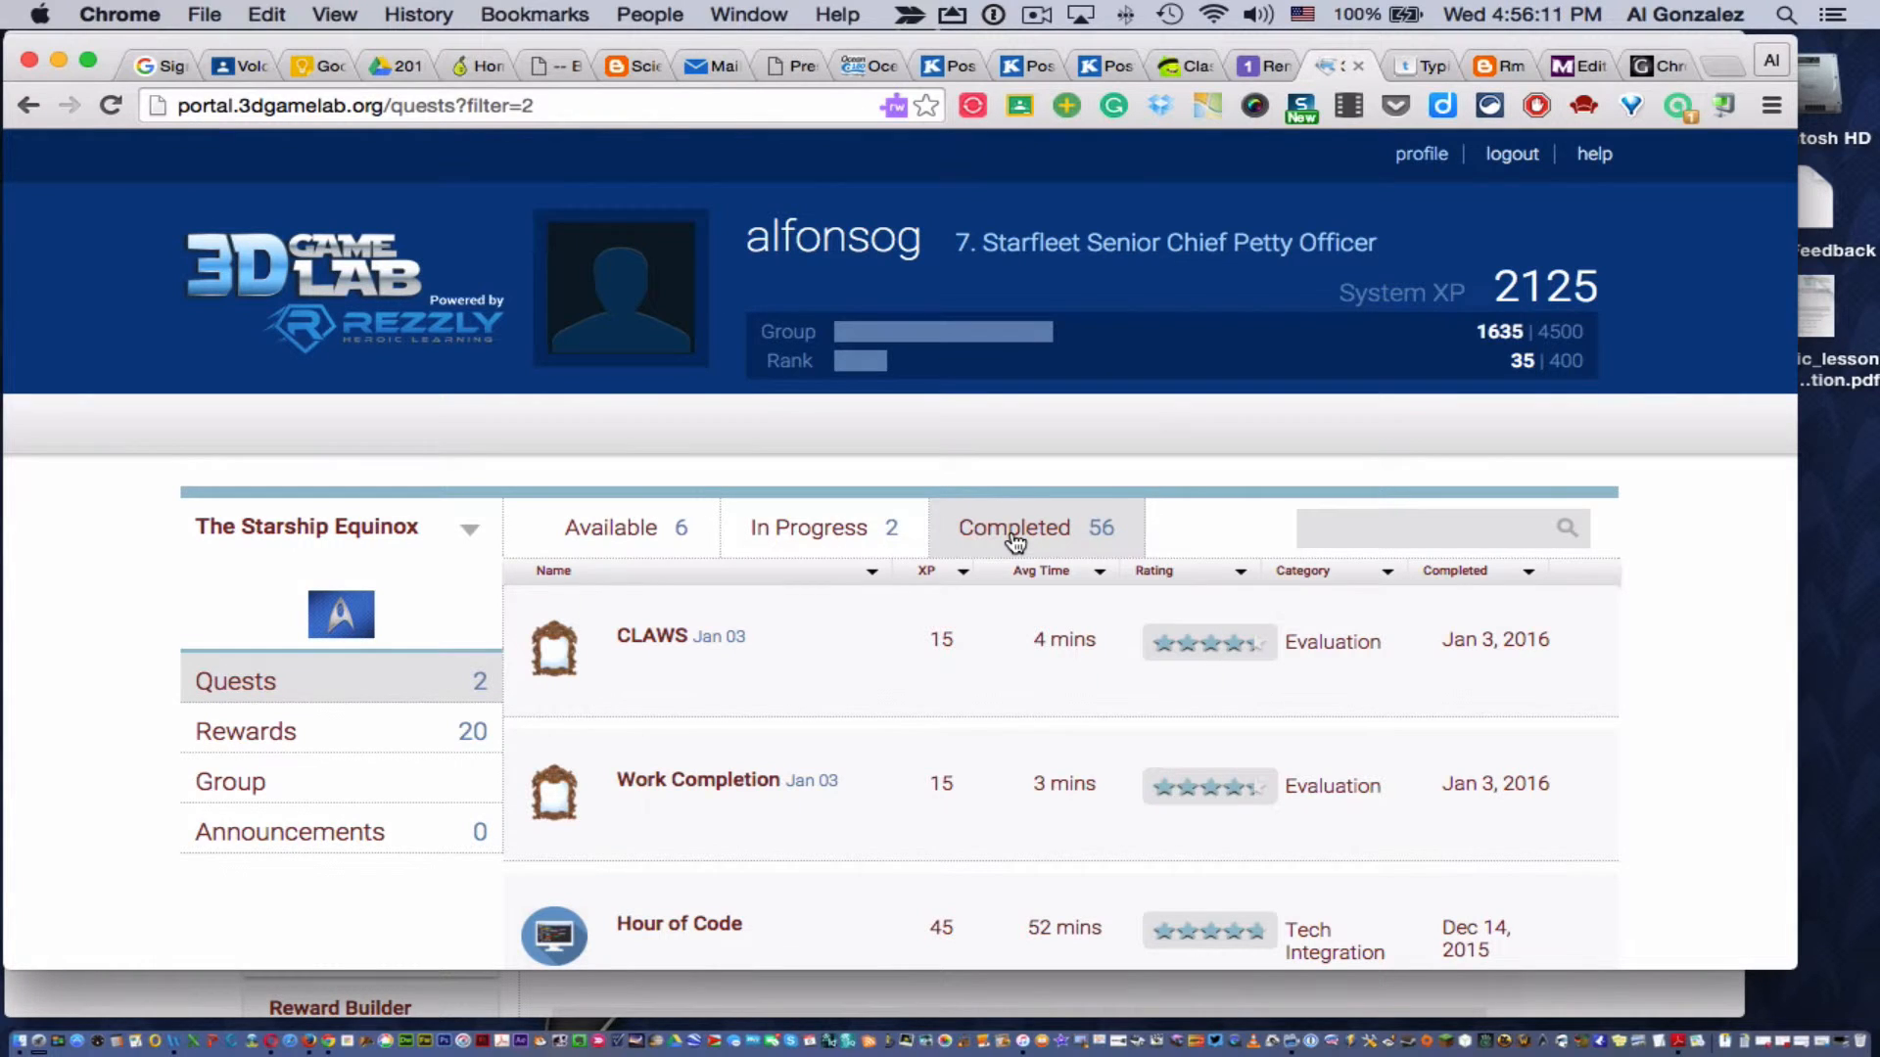
pyautogui.scroll(-3)
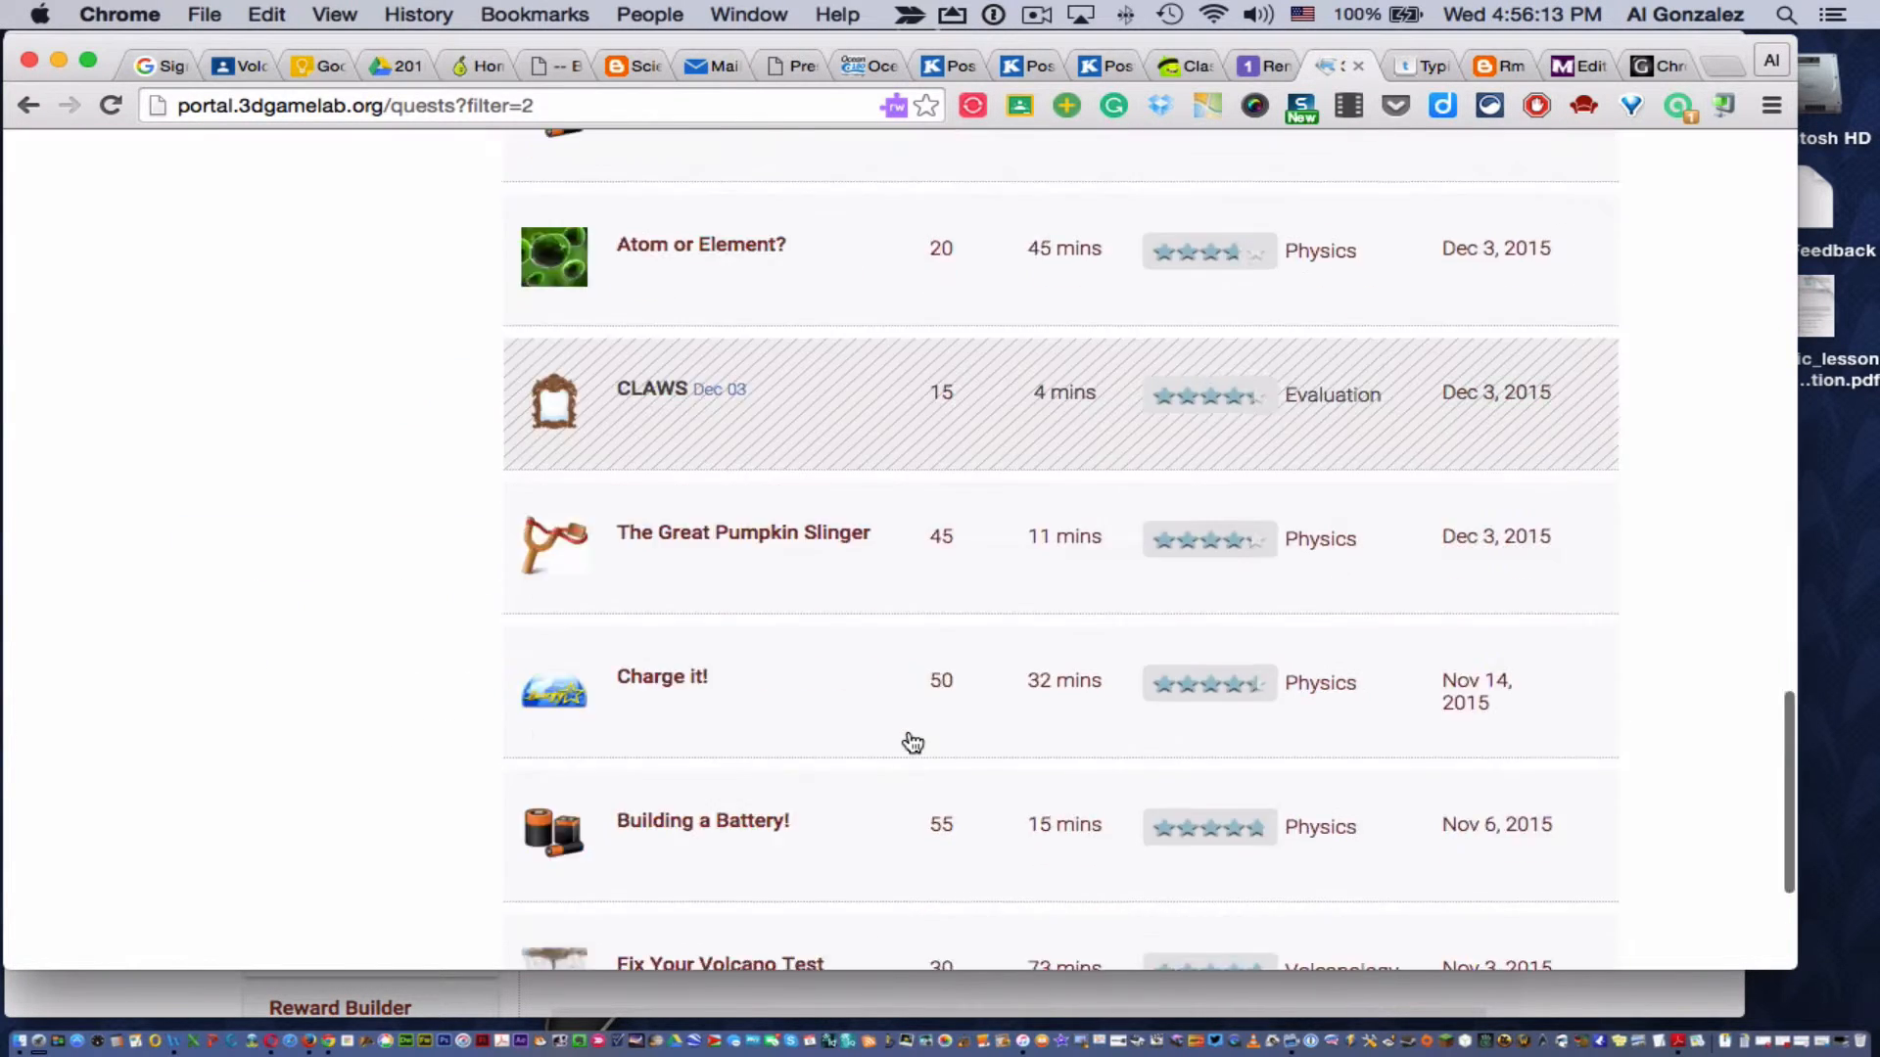
pyautogui.scroll(3)
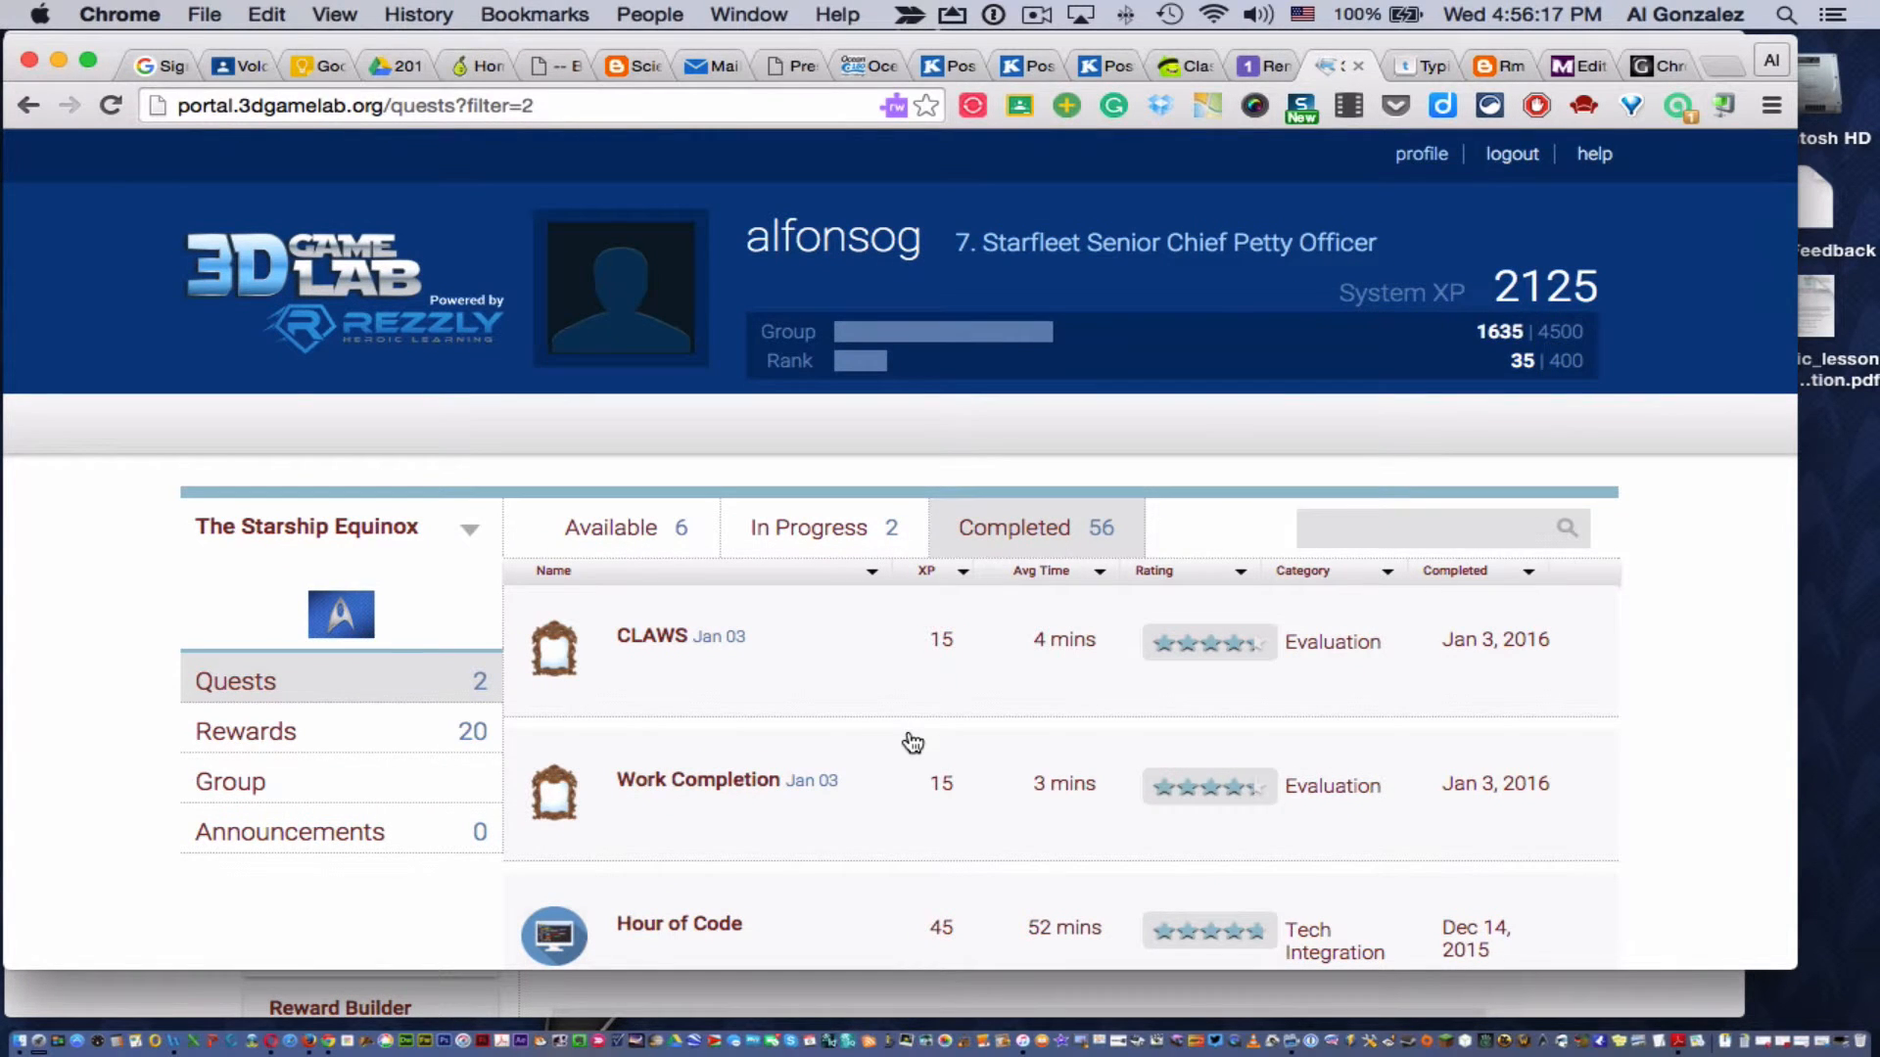
pyautogui.scroll(-3)
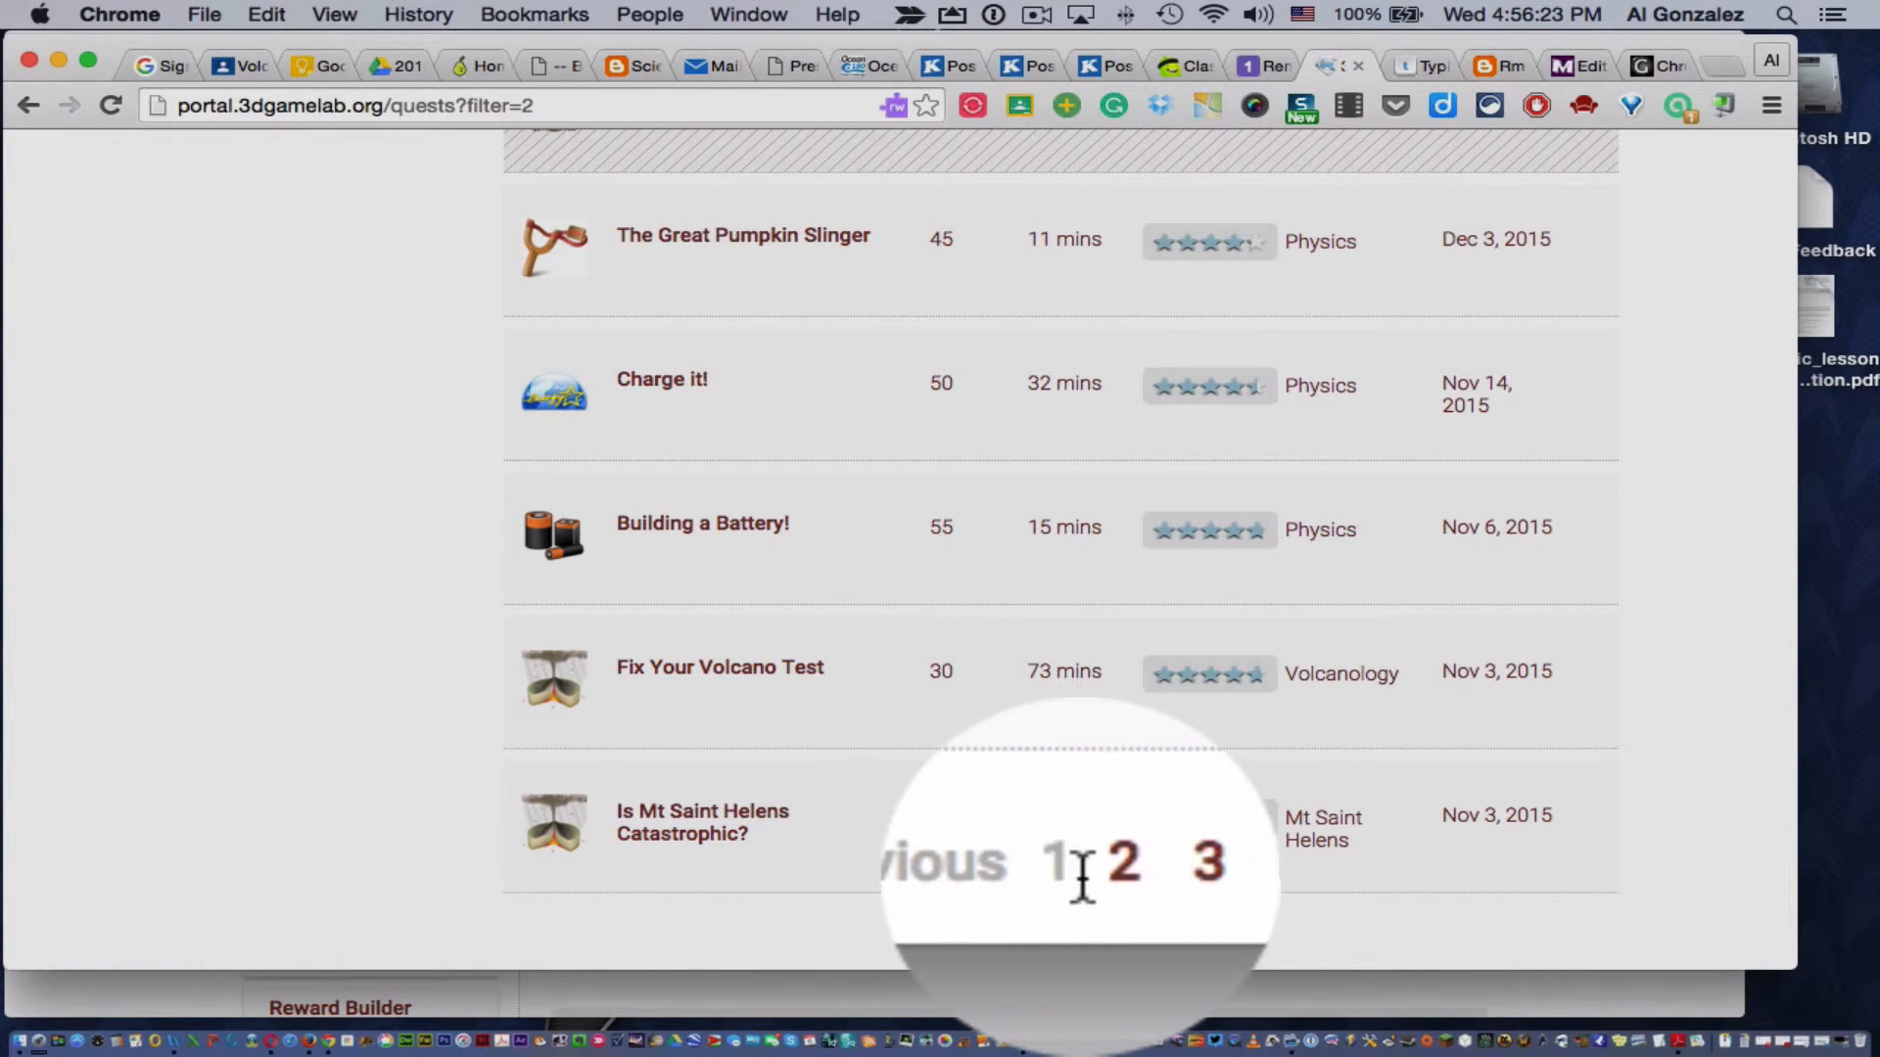
pyautogui.click(1131, 873)
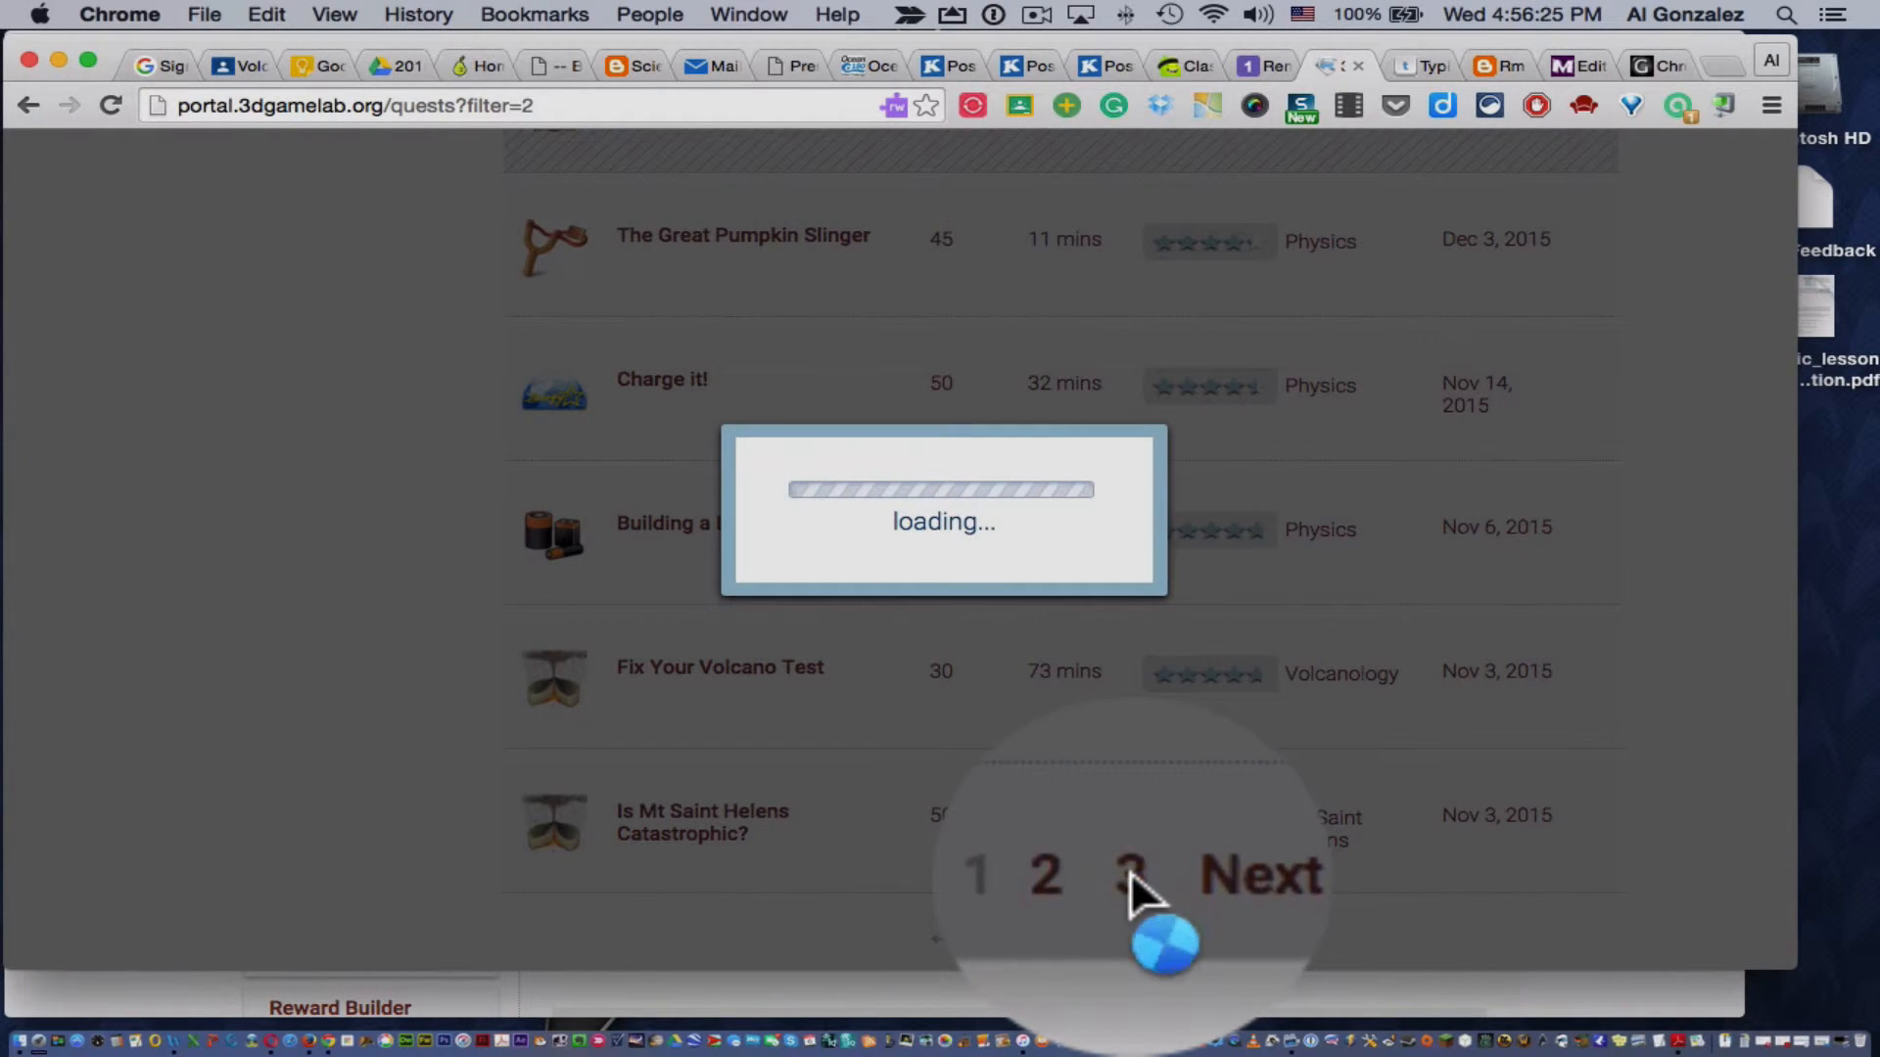
# - Review completed quests page 3, return to page 1, then back to In Progress
pyautogui.click(1128, 875)
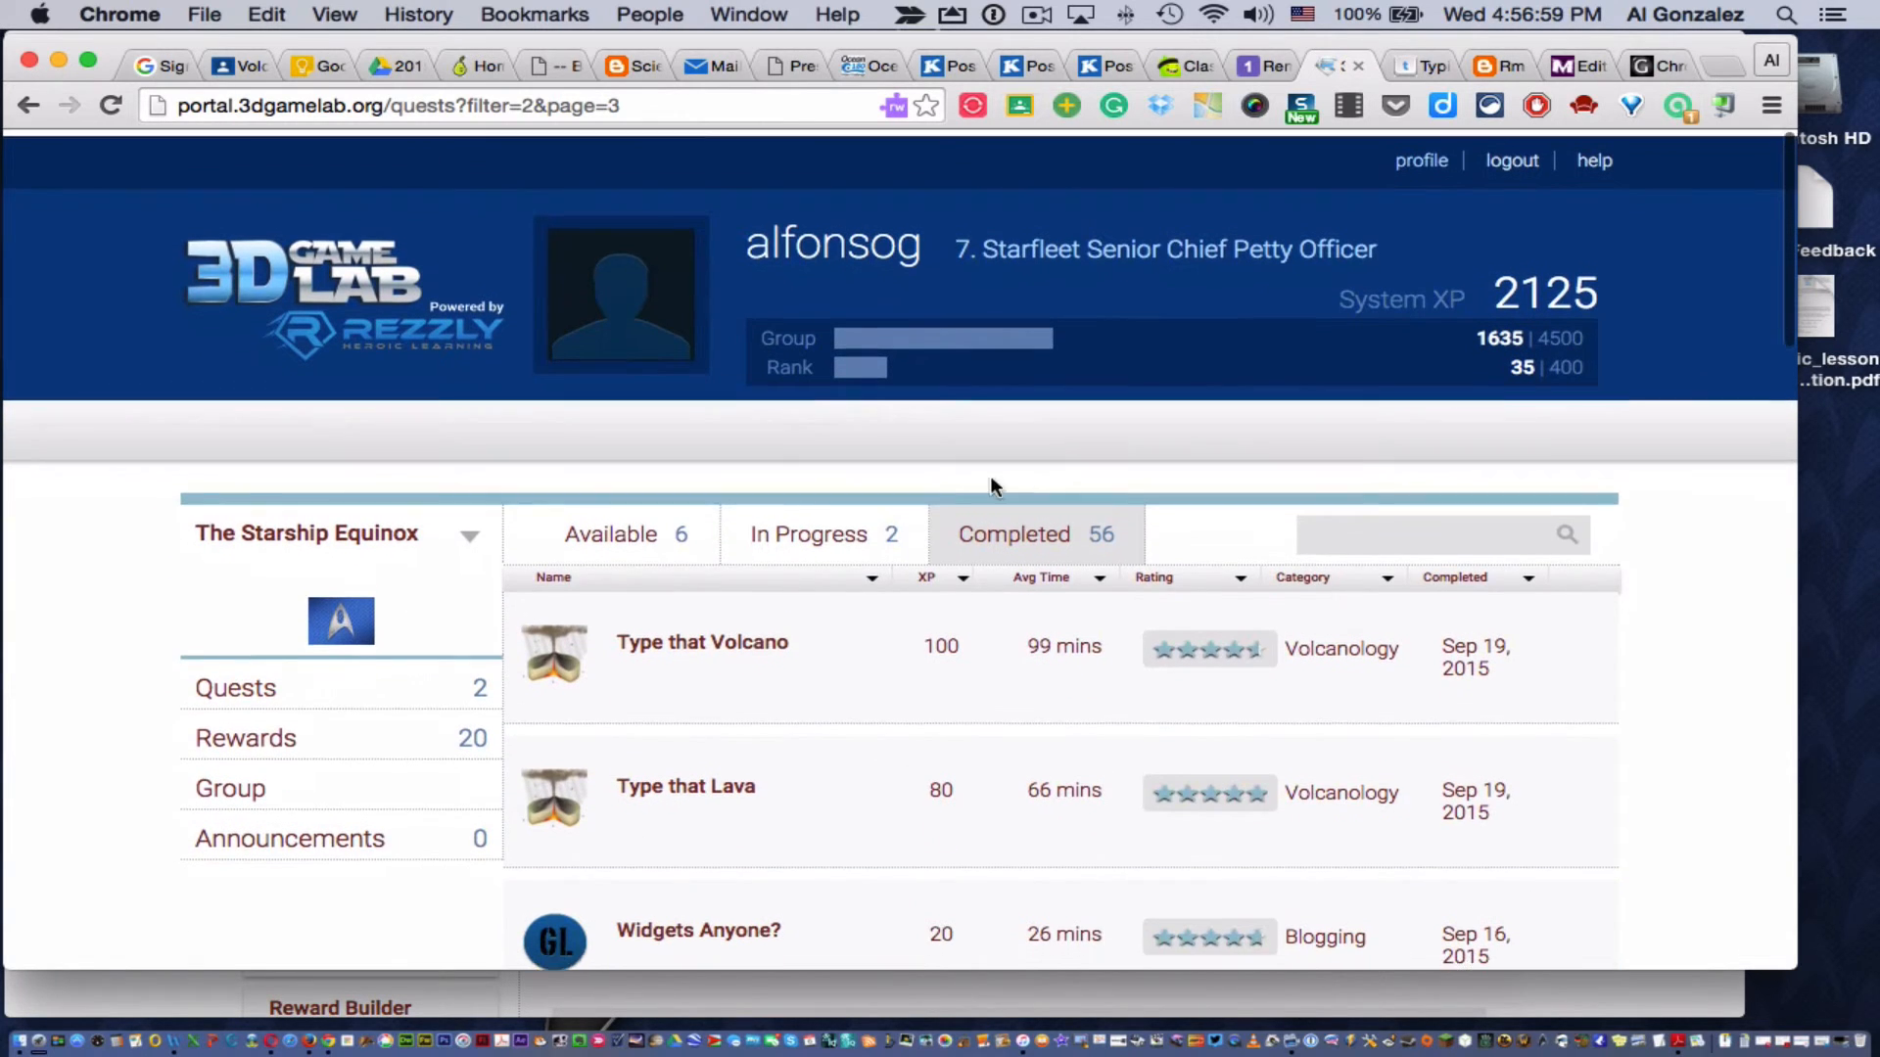
pyautogui.click(808, 533)
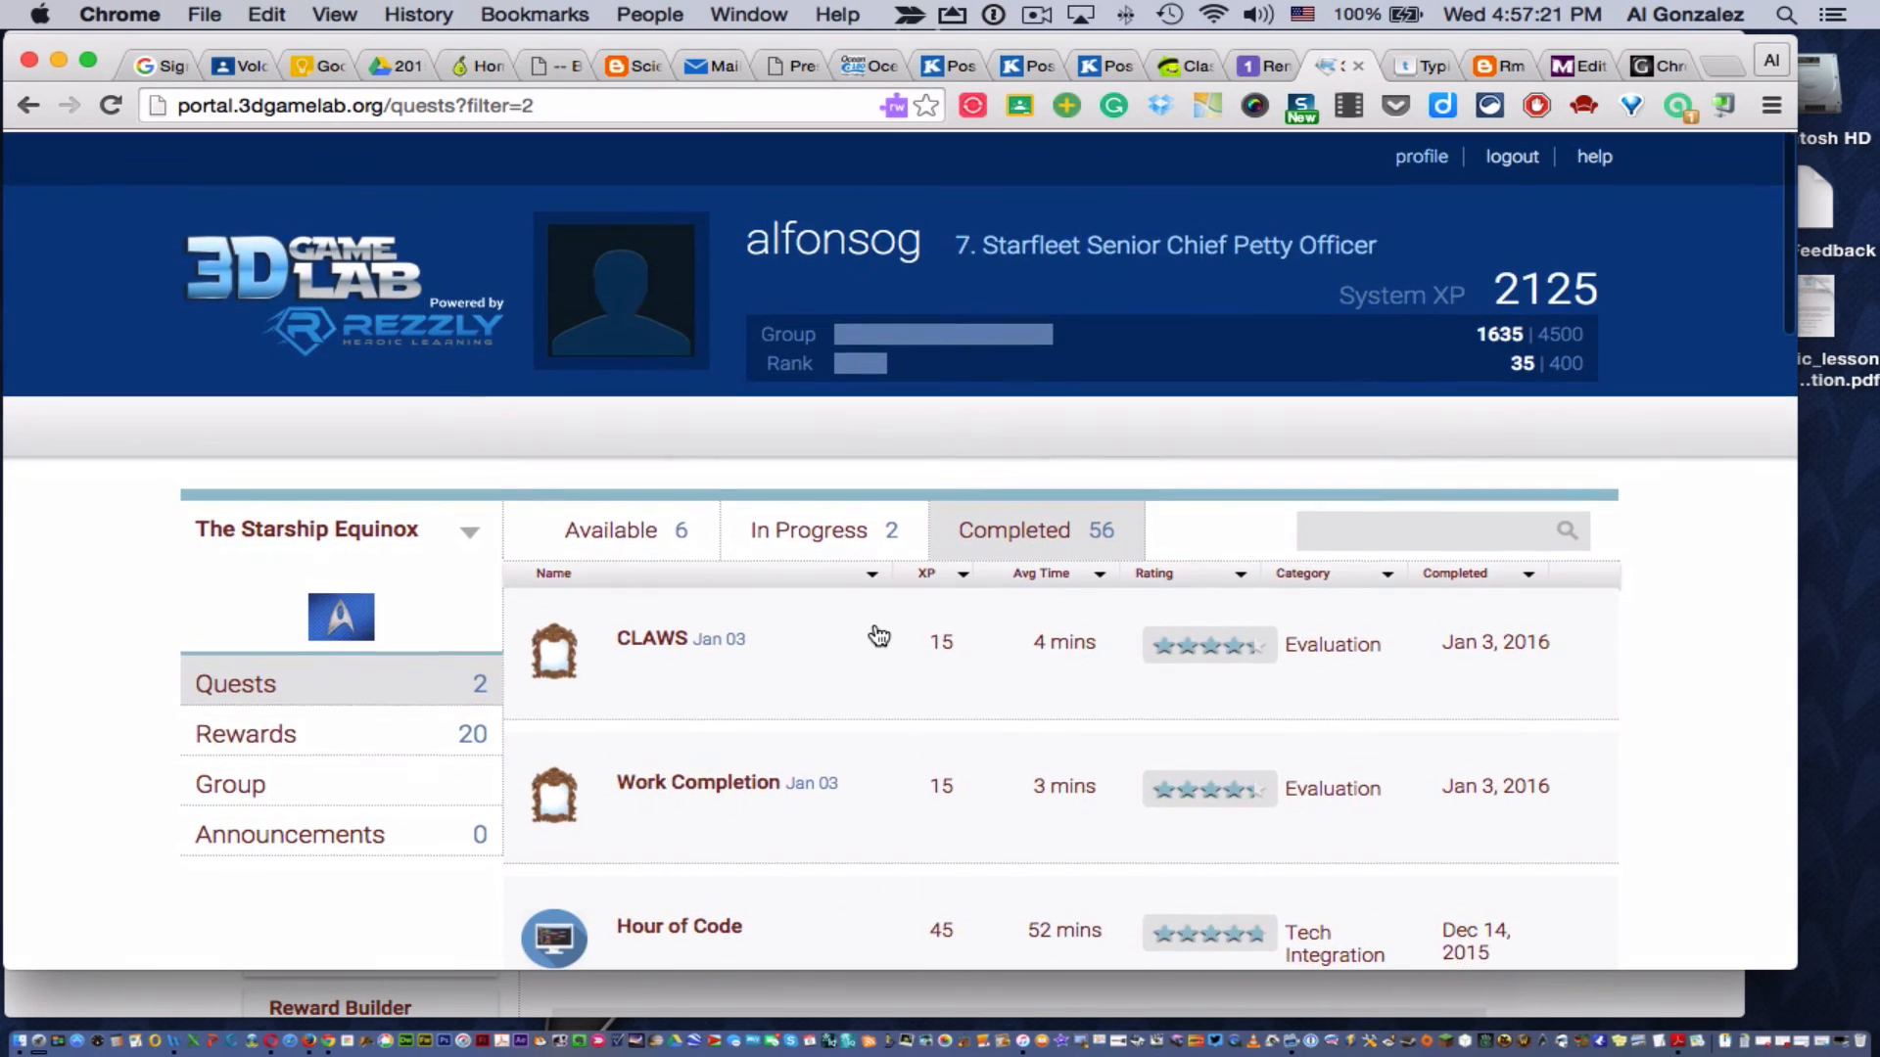
pyautogui.click(807, 527)
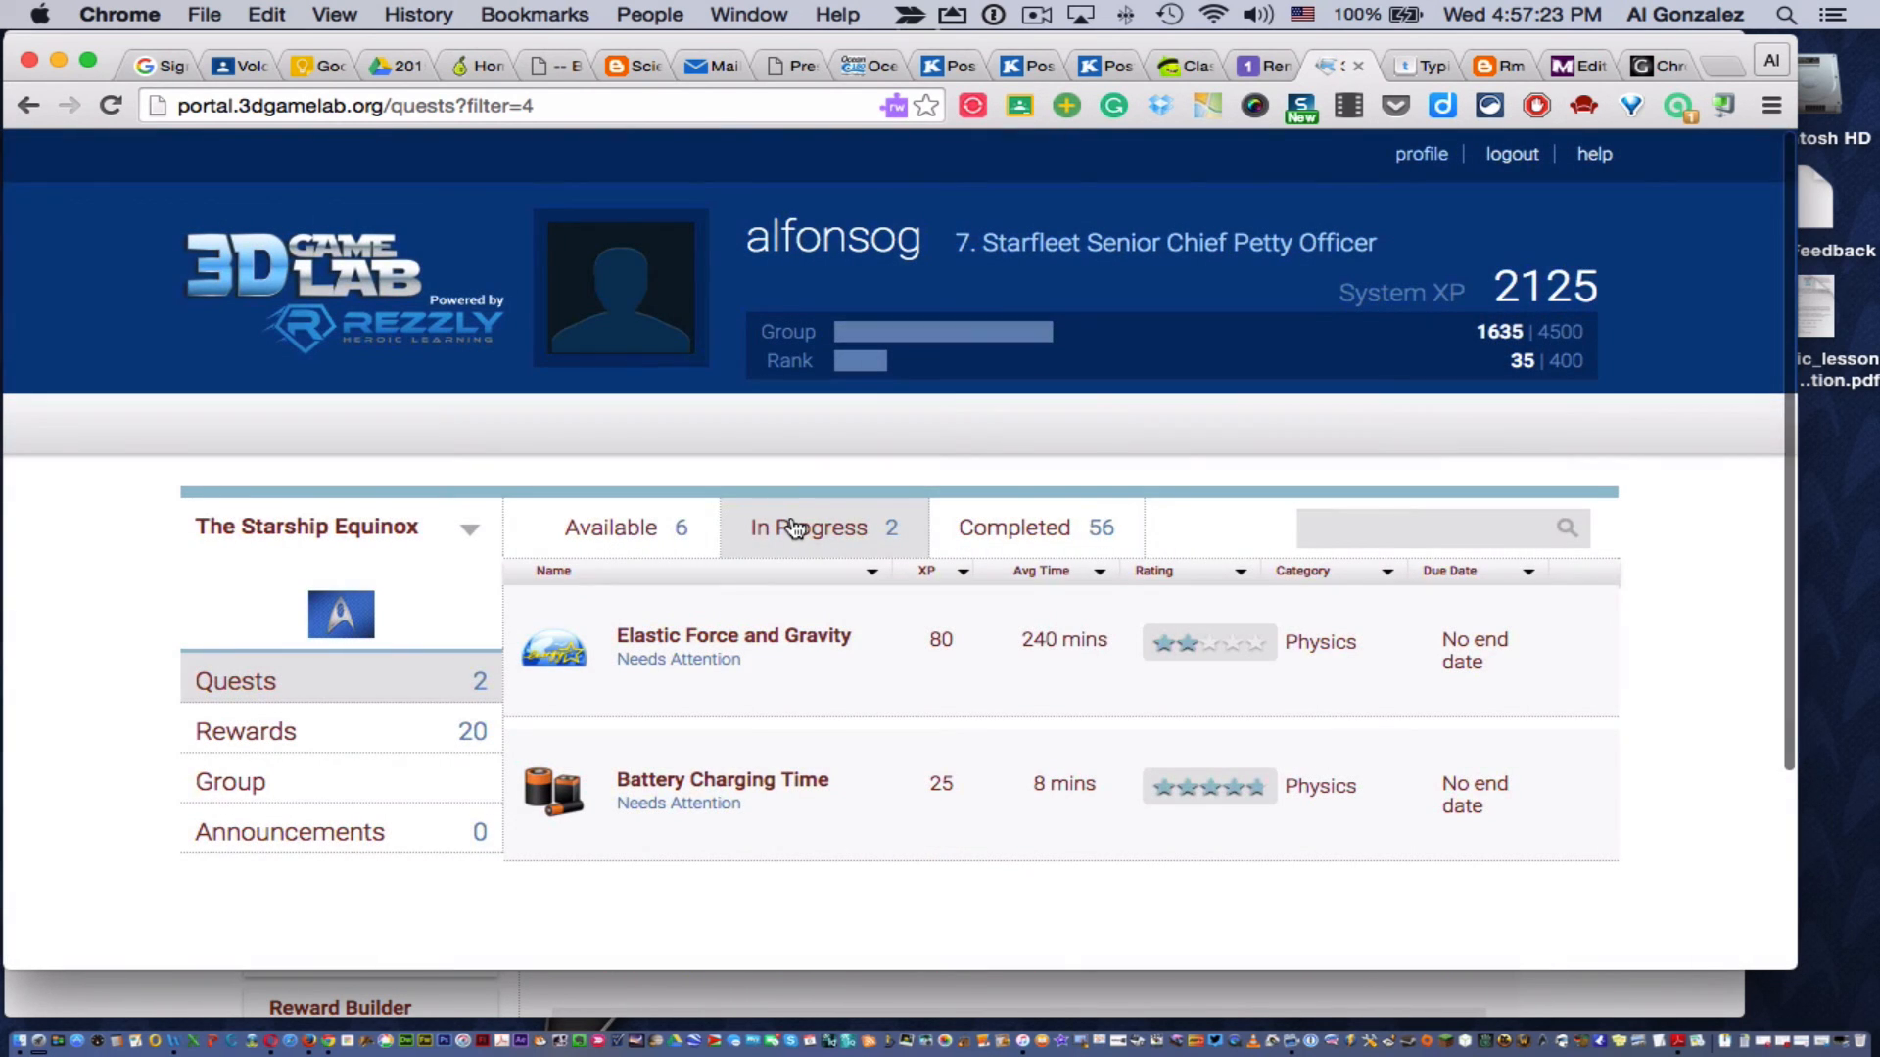